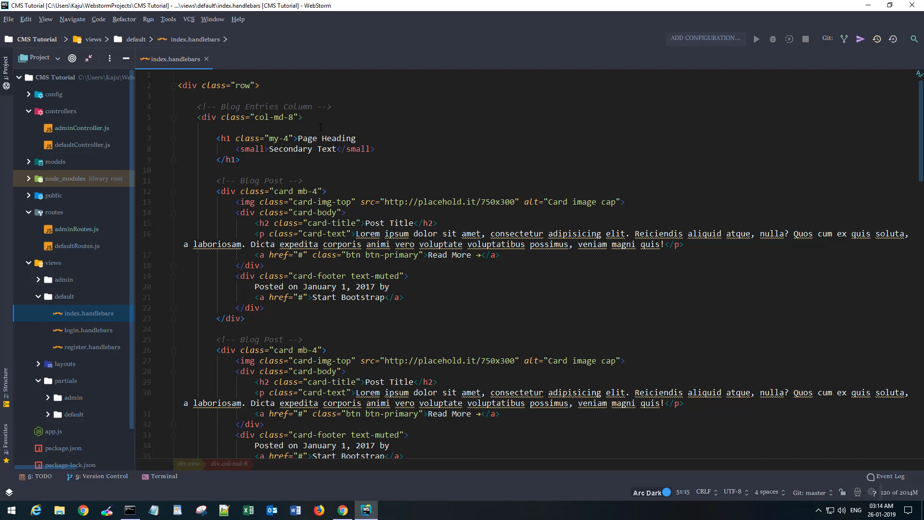
Step: Run npm start in the project terminal so nodemon launches app.js
{"action": "left_click", "coordinate": [163, 475]}
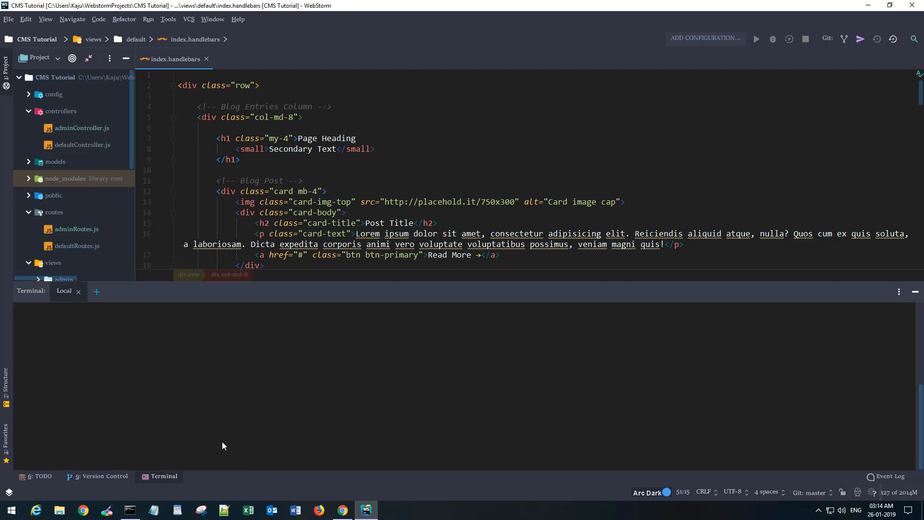
{"action": "mouse_move", "coordinate": [155, 344]}
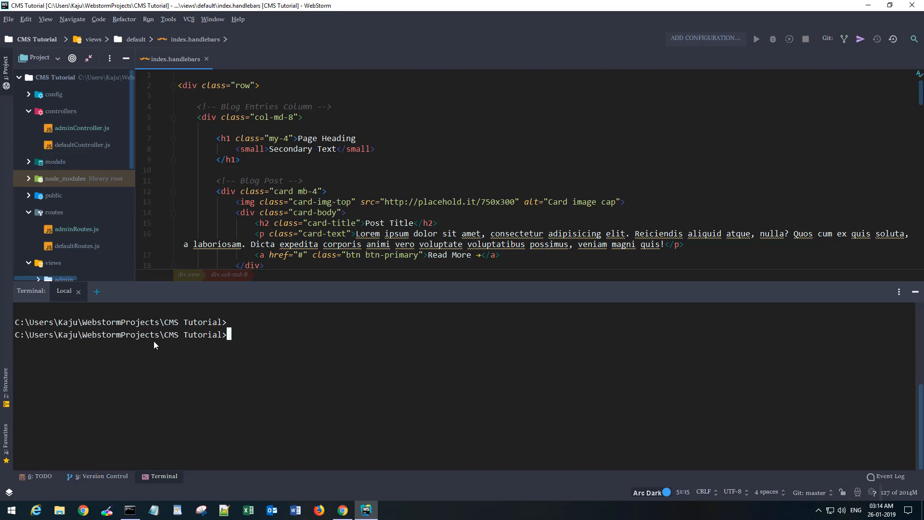
{"action": "type", "text": "npm starrt"}
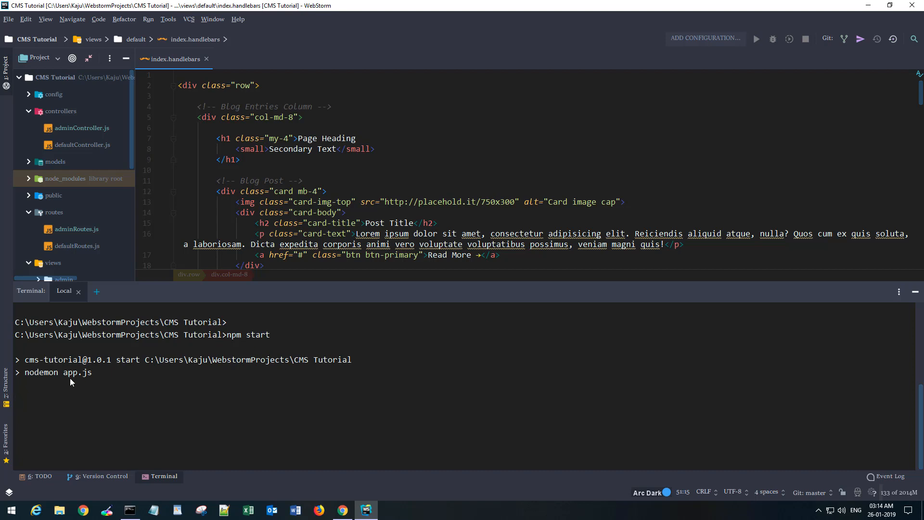
{"action": "mouse_move", "coordinate": [33, 381]}
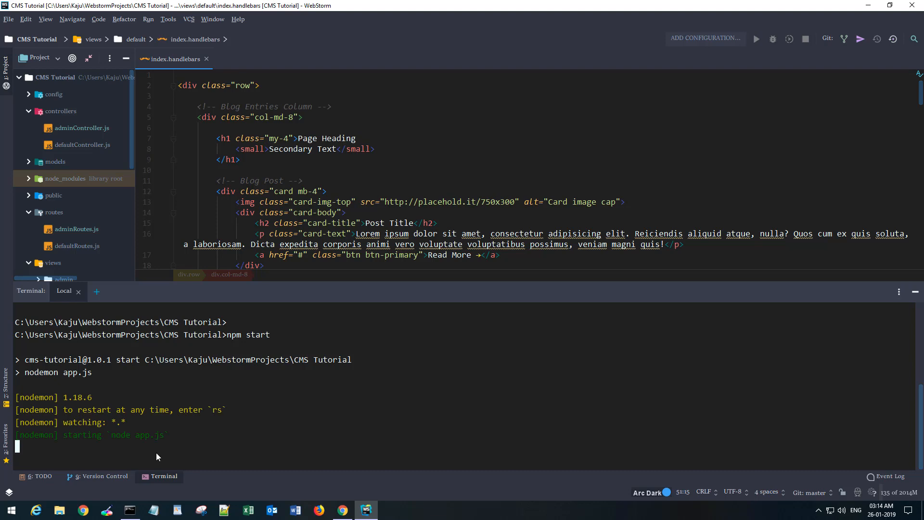
{"action": "mouse_move", "coordinate": [335, 481]}
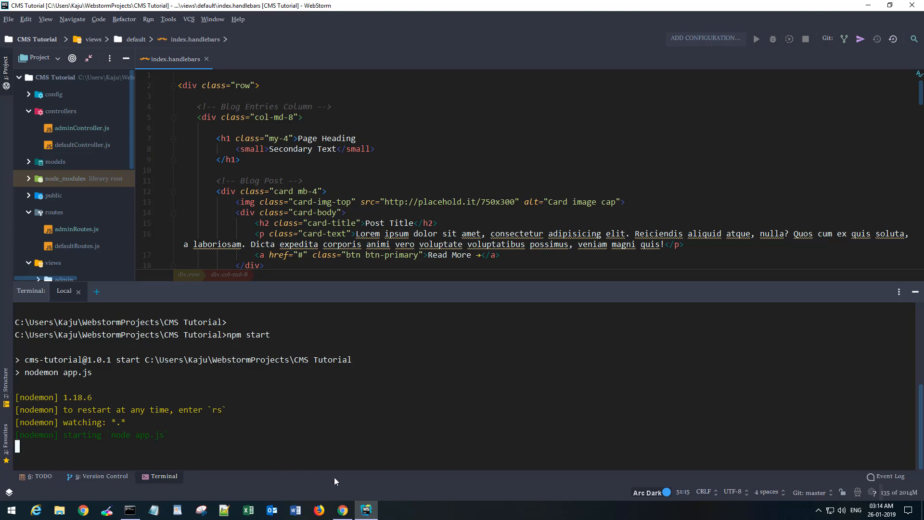
{"action": "mouse_move", "coordinate": [343, 510]}
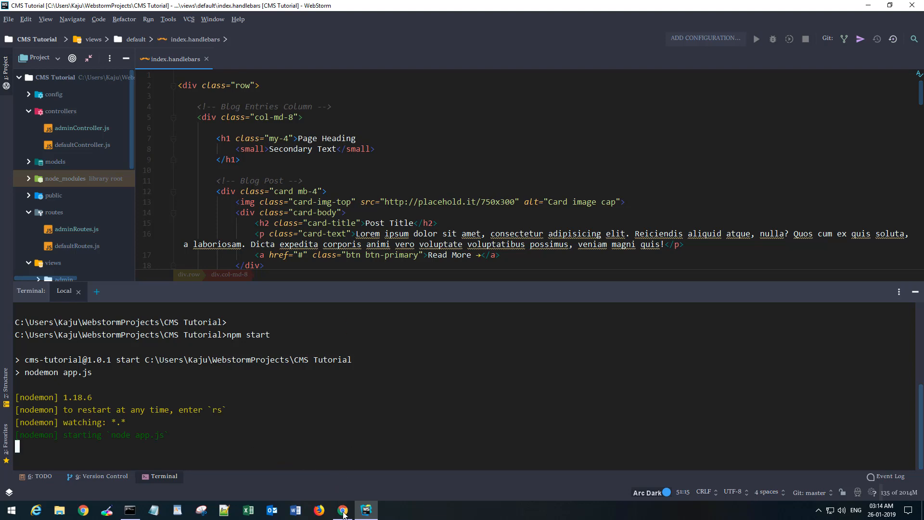
Step: Switch to Chrome to view the CMS home page at localhost:3000
{"action": "left_click", "coordinate": [343, 510]}
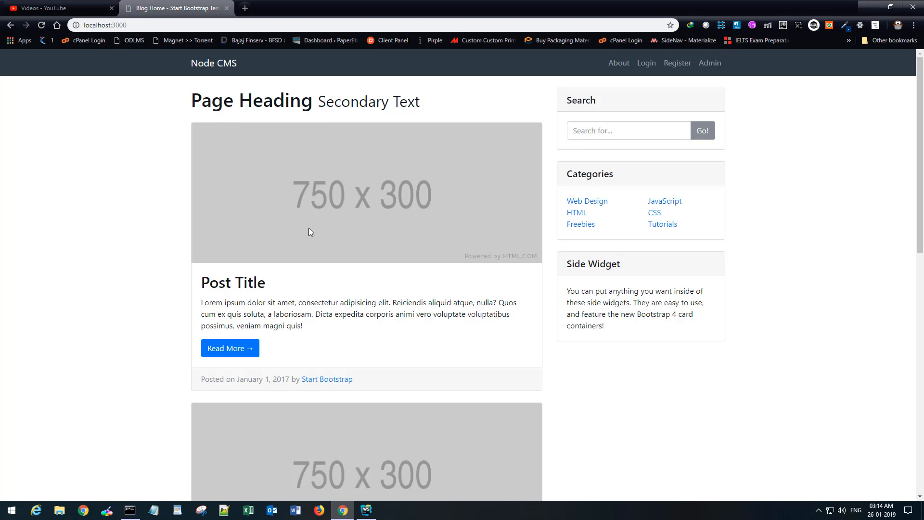
{"action": "mouse_move", "coordinate": [406, 174]}
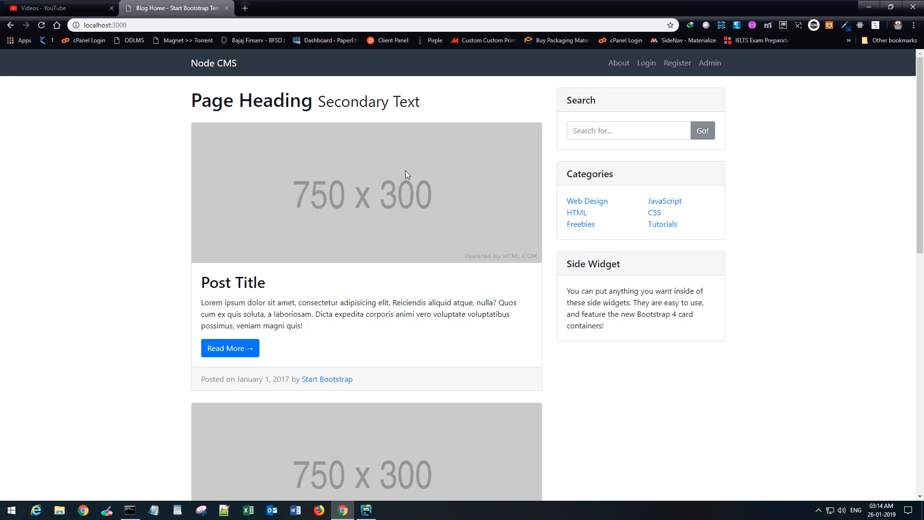
{"action": "mouse_move", "coordinate": [246, 195]}
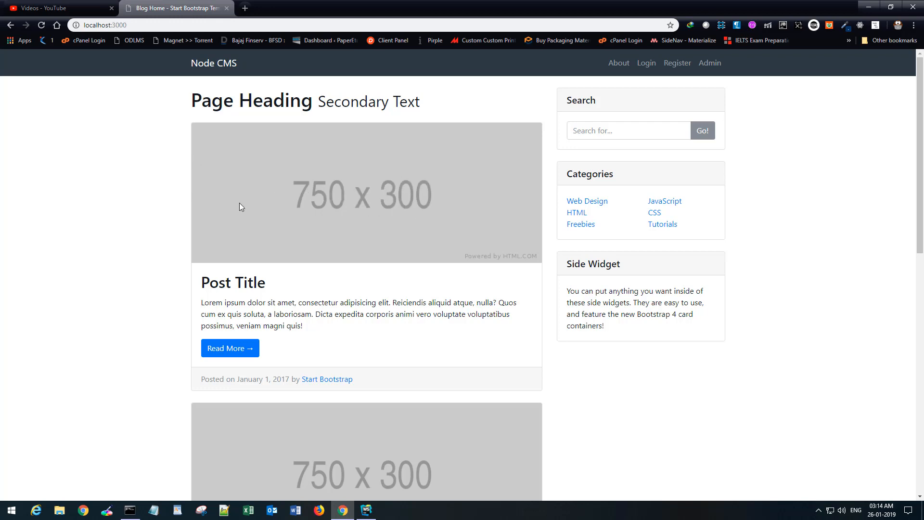
{"action": "mouse_move", "coordinate": [363, 298]}
{"action": "type", "text": "paclho"}
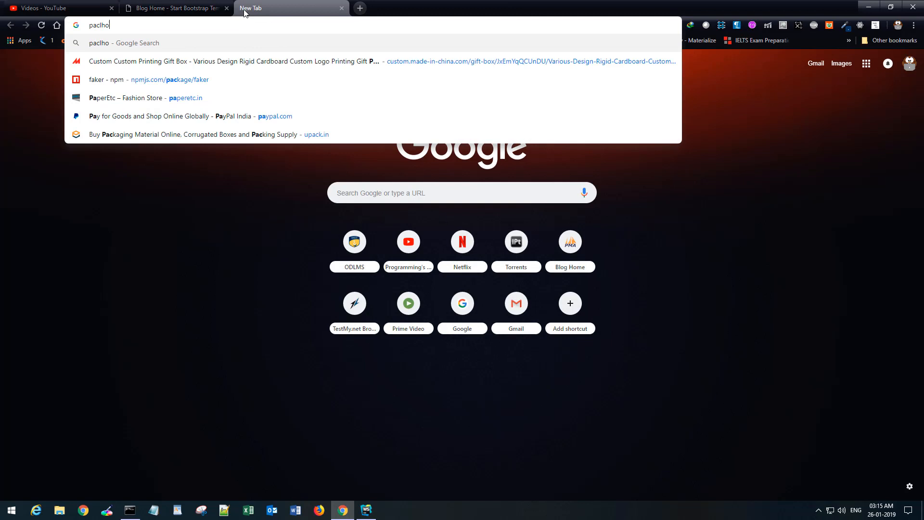
Step: Search Google for 'image placeholder' and read placeholder.com's usage instructions
{"action": "type", "text": "image placeholder"}
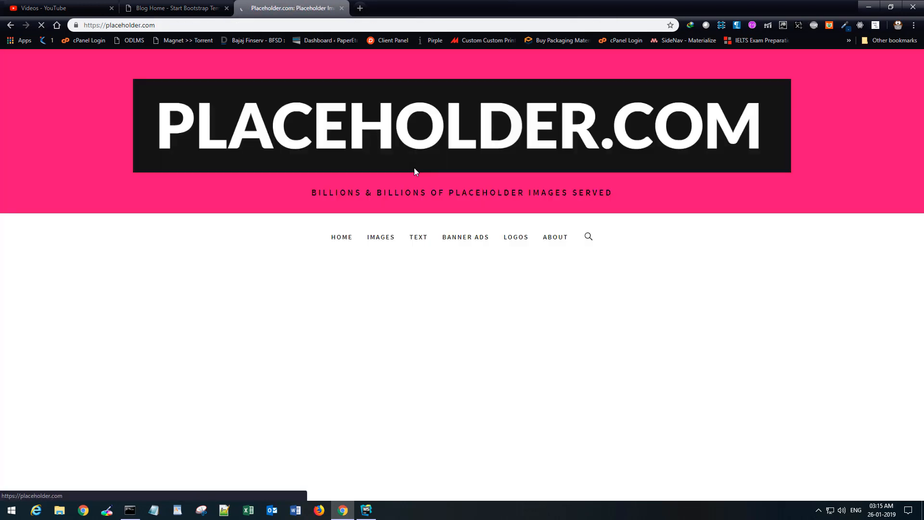
{"action": "scroll", "scroll_direction": "down", "scroll_amount": 3}
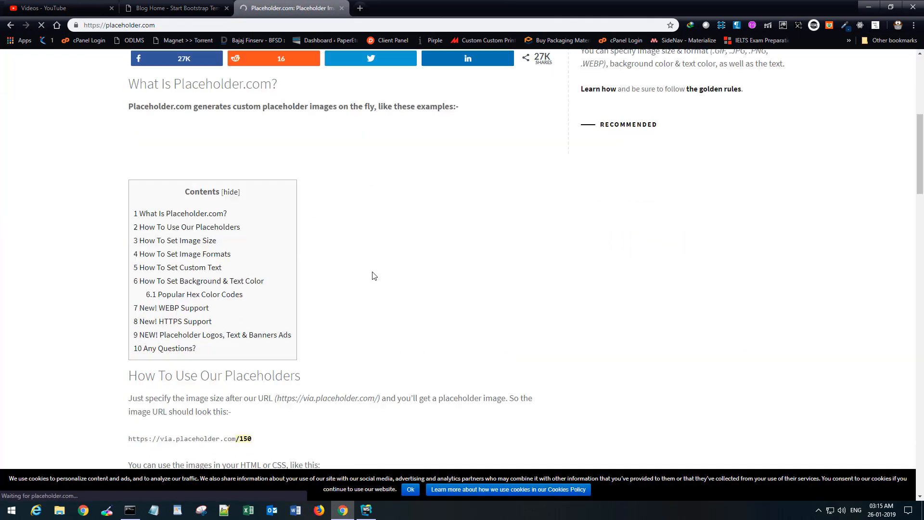
{"action": "scroll", "scroll_direction": "down", "scroll_amount": 3}
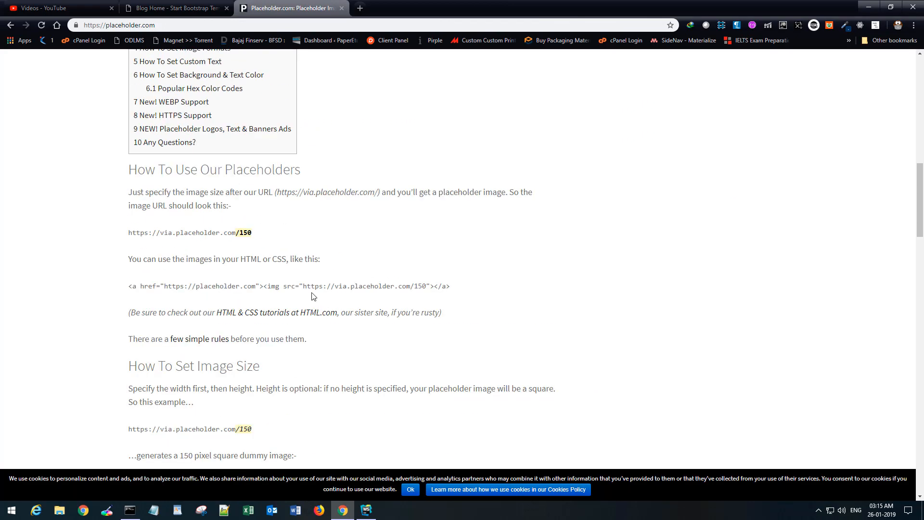
{"action": "scroll", "scroll_direction": "down", "scroll_amount": 3}
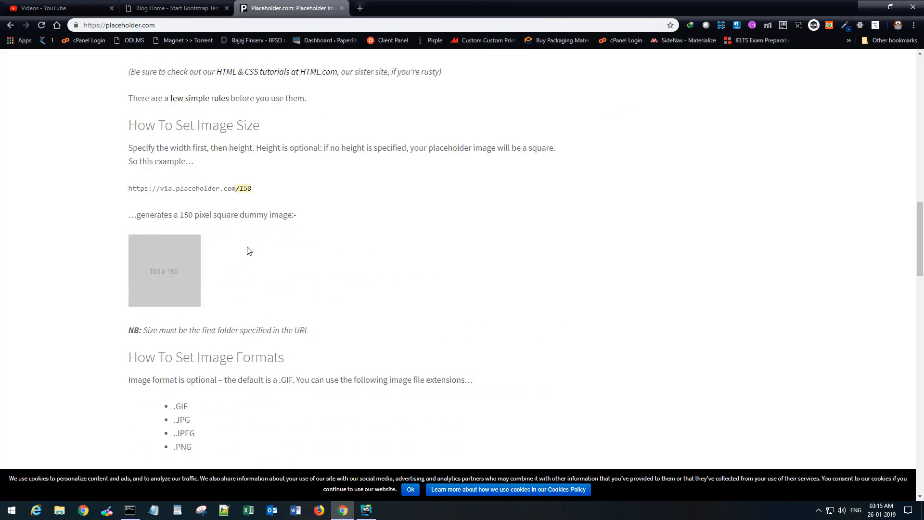
{"action": "scroll", "scroll_direction": "down", "scroll_amount": 3}
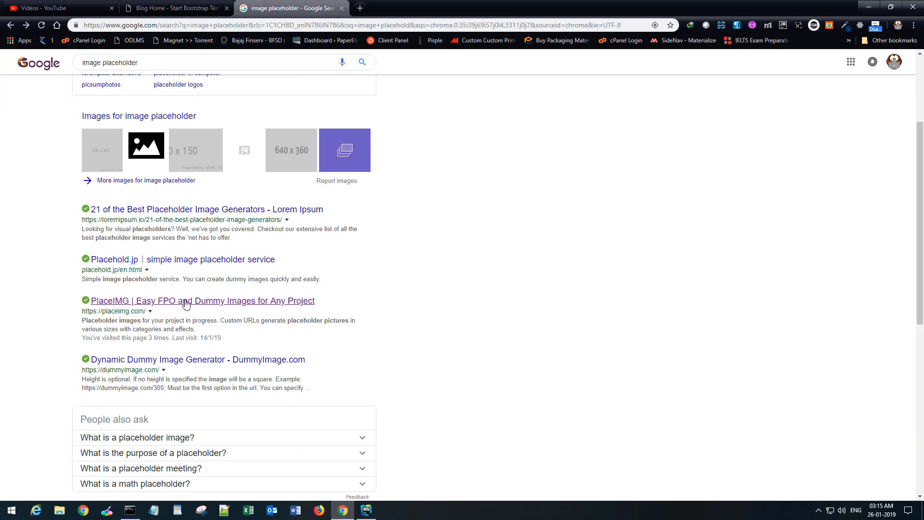
Step: Generate a 750 by 300 tech image URL on PlaceIMG and return to WebStorm
{"action": "left_click", "coordinate": [203, 301]}
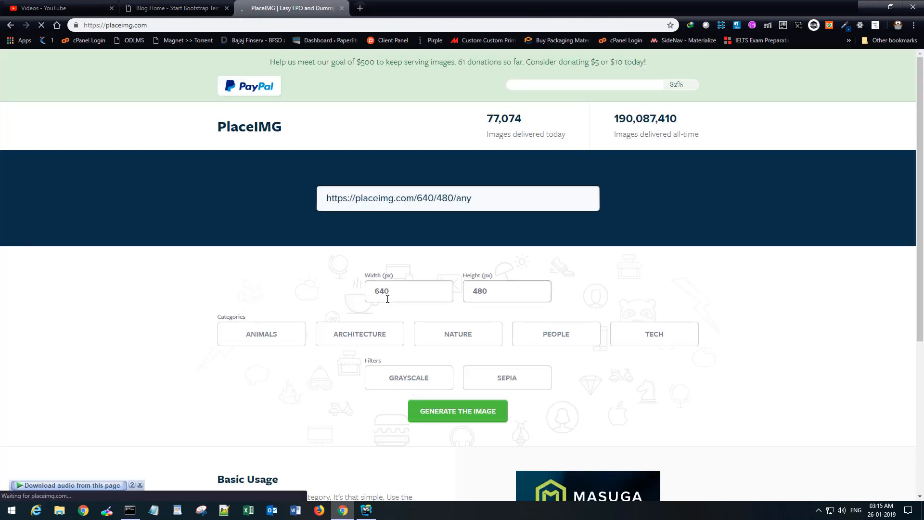
{"action": "left_click", "coordinate": [174, 7]}
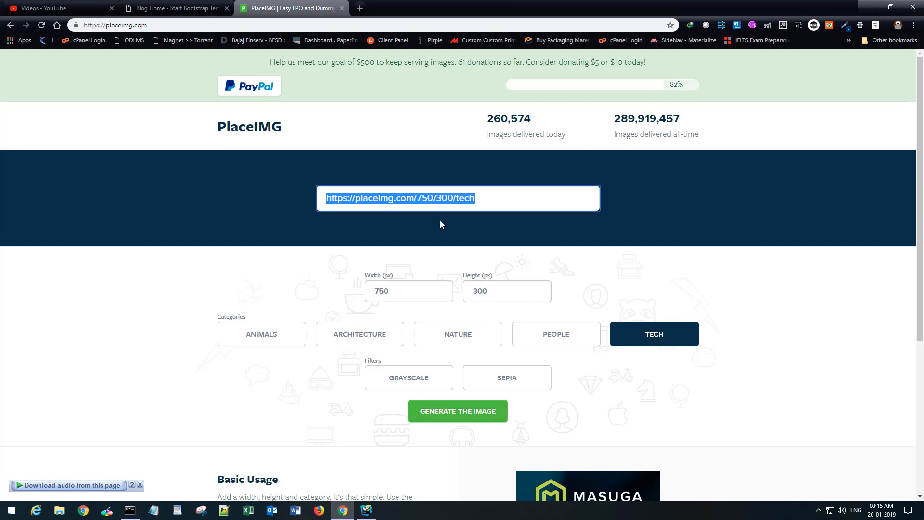
{"action": "left_click", "coordinate": [365, 511]}
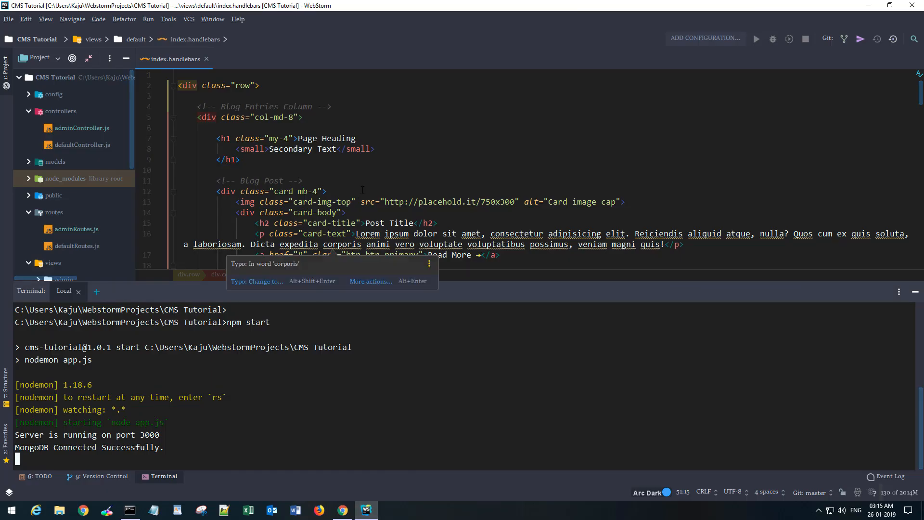
Step: Remove the duplicate Blog Post cards from index.handlebars and switch to defaultController.js
{"action": "scroll", "scroll_direction": "down", "scroll_amount": 3}
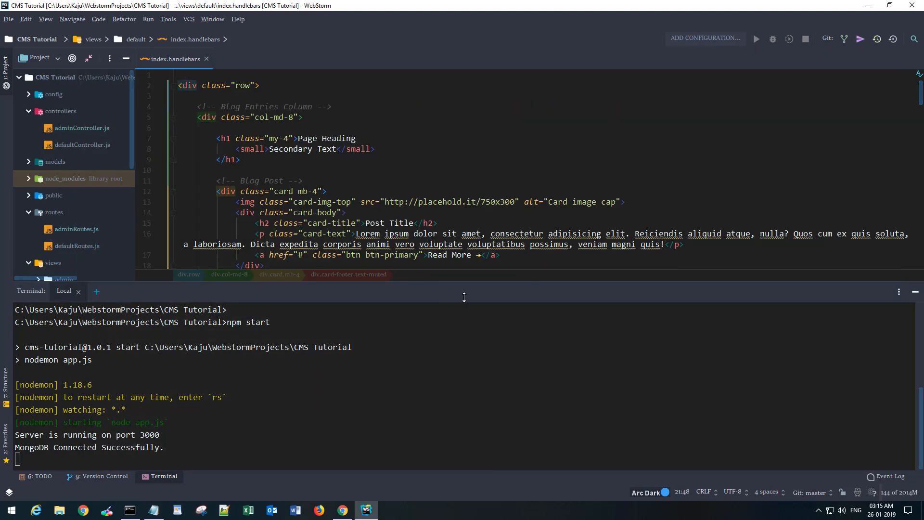
{"action": "scroll", "scroll_direction": "down", "scroll_amount": 3}
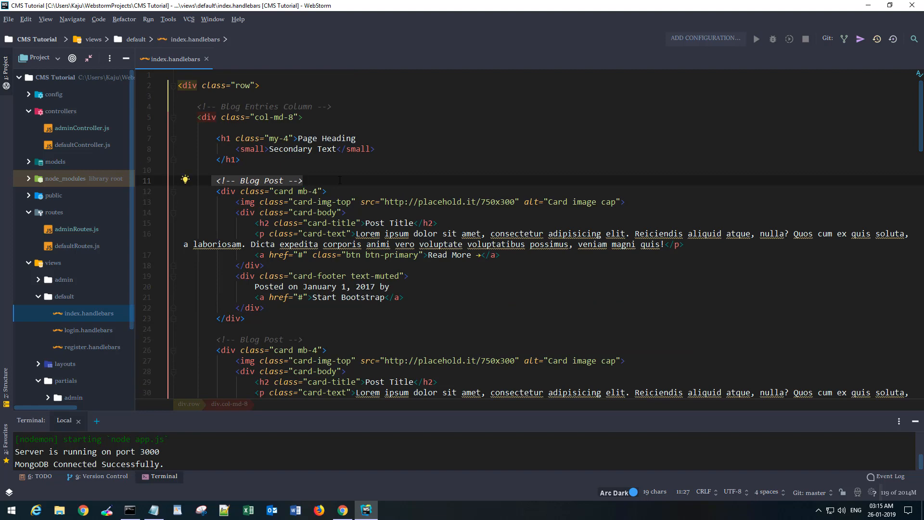
{"action": "scroll", "scroll_direction": "down", "scroll_amount": 3}
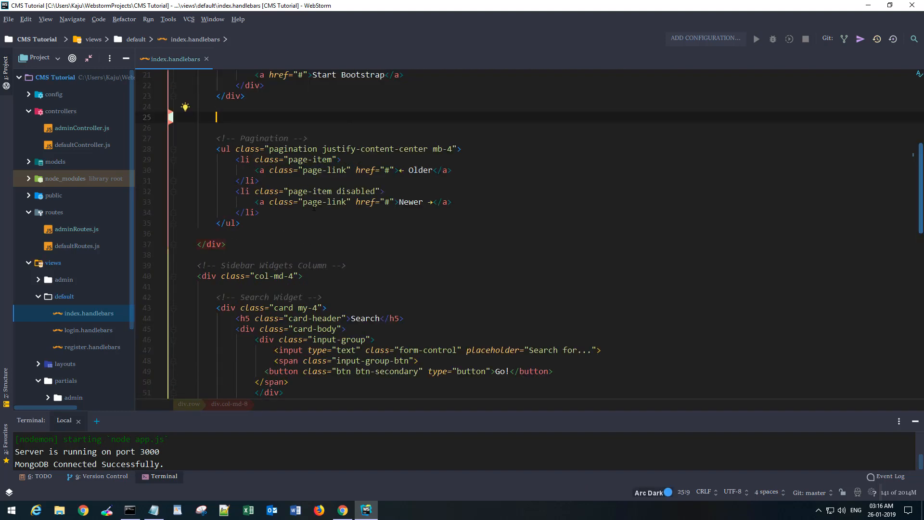
{"action": "scroll", "scroll_direction": "up", "scroll_amount": 3}
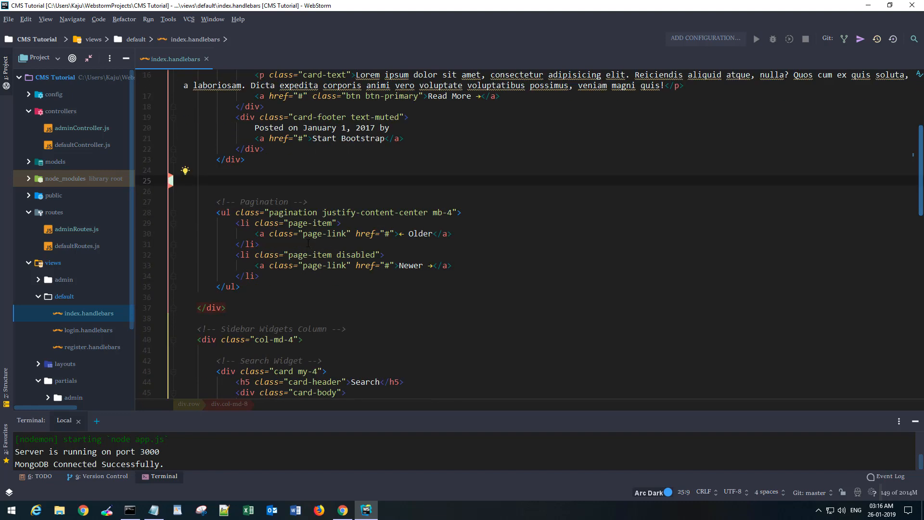
{"action": "scroll", "scroll_direction": "down", "scroll_amount": 3}
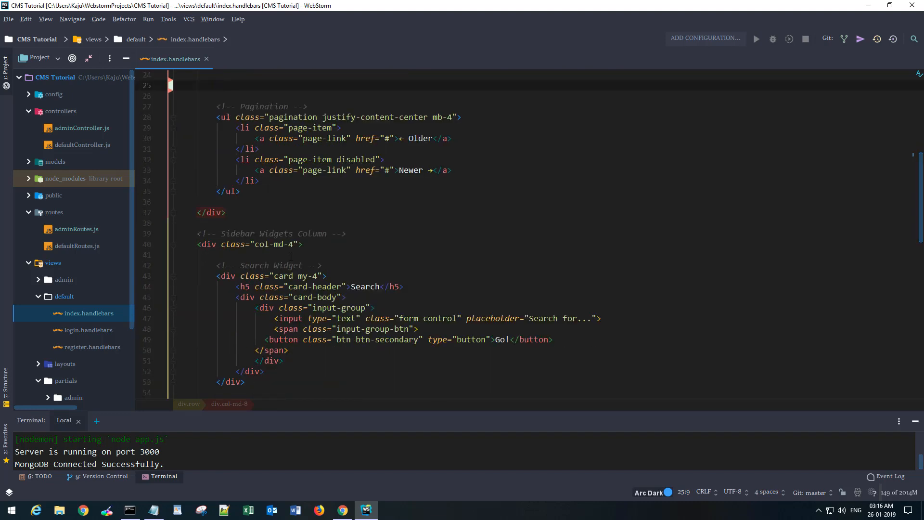
{"action": "scroll", "scroll_direction": "down", "scroll_amount": 3}
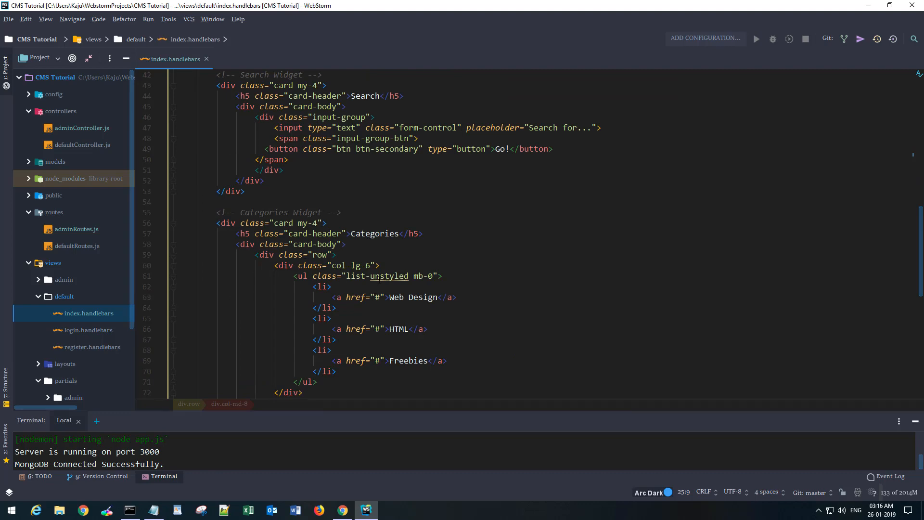
{"action": "scroll", "scroll_direction": "down", "scroll_amount": 3}
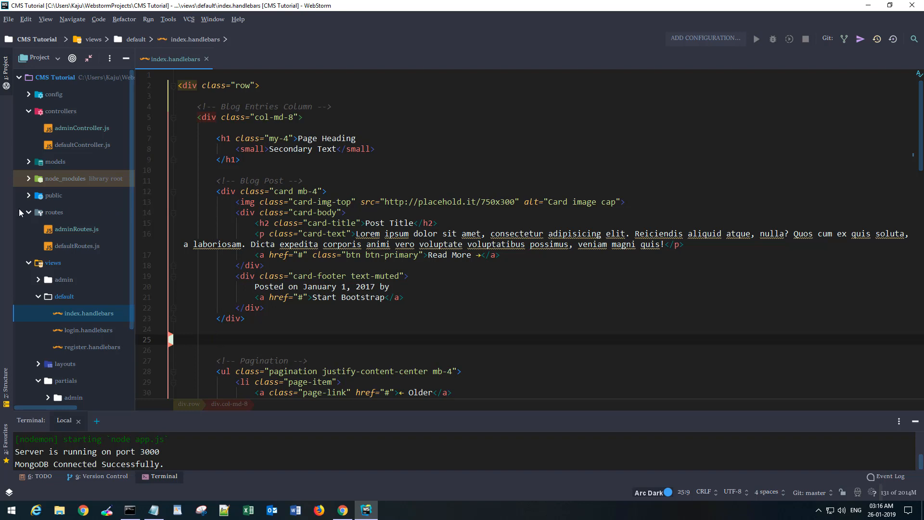
{"action": "left_click", "coordinate": [83, 145]}
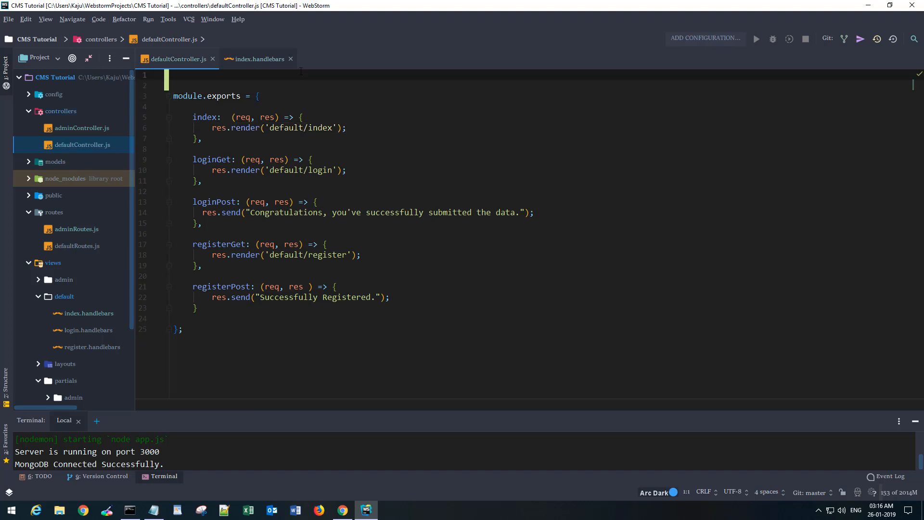
Step: Require the Post model from '../models/PostModel' at the top of defaultController.js
{"action": "type", "text": "const Post = r"}
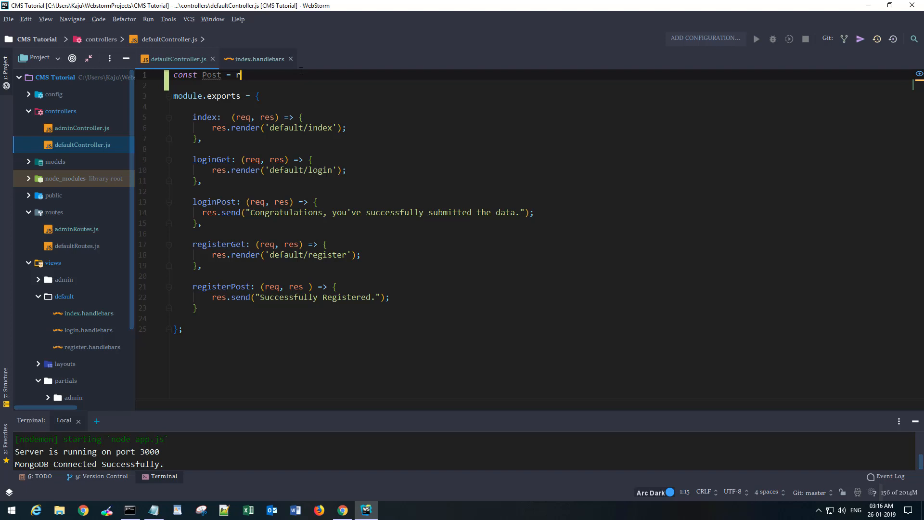
{"action": "type", "text": "equire( id: '')"}
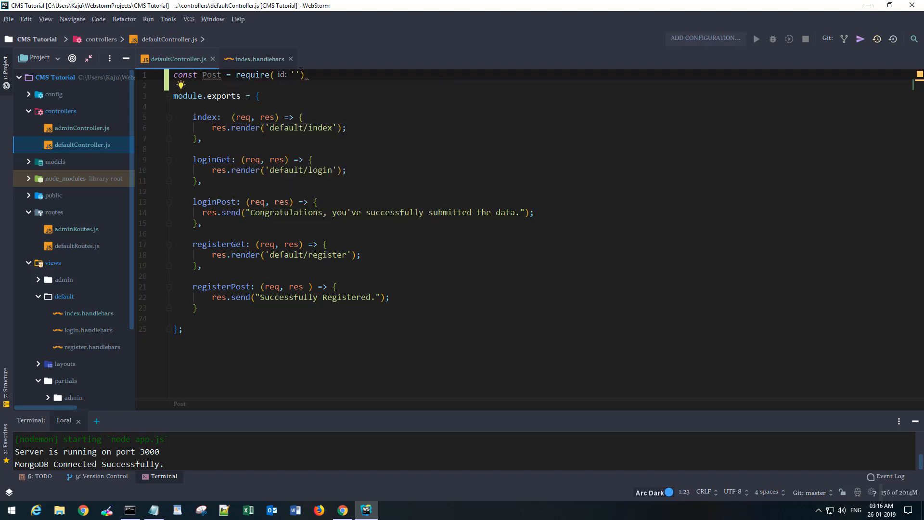
{"action": "type", "text": "/"}
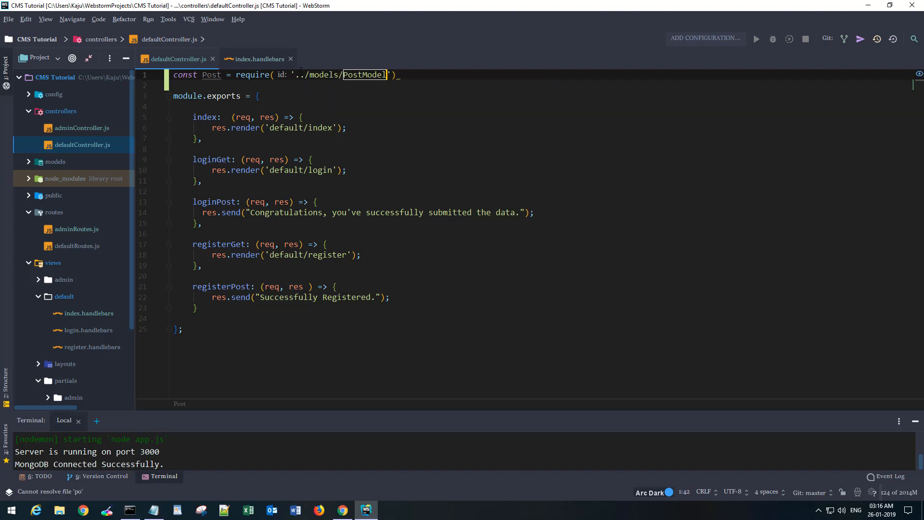
{"action": "type", "text": ".Post;"}
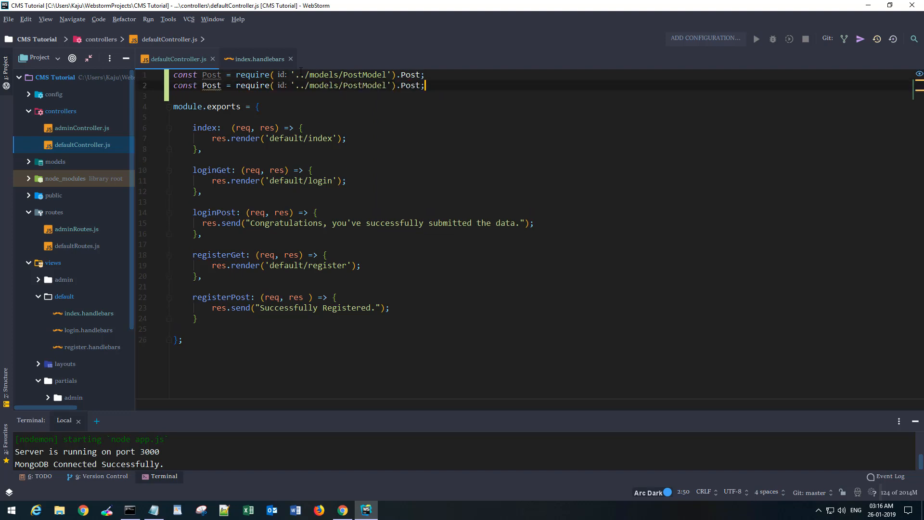
Step: Require the Category model from '../models/CategoryModel' as well
{"action": "type", "text": "Category"}
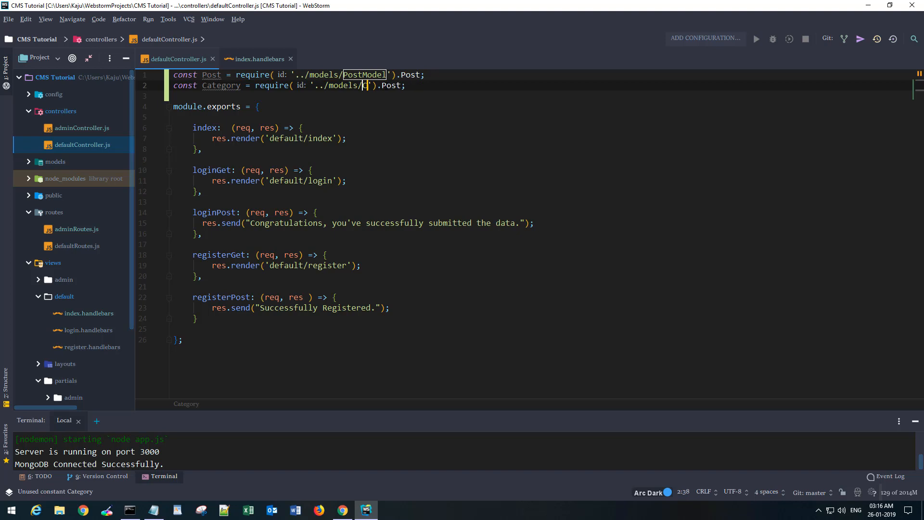
{"action": "type", "text": "ategoryModel"}
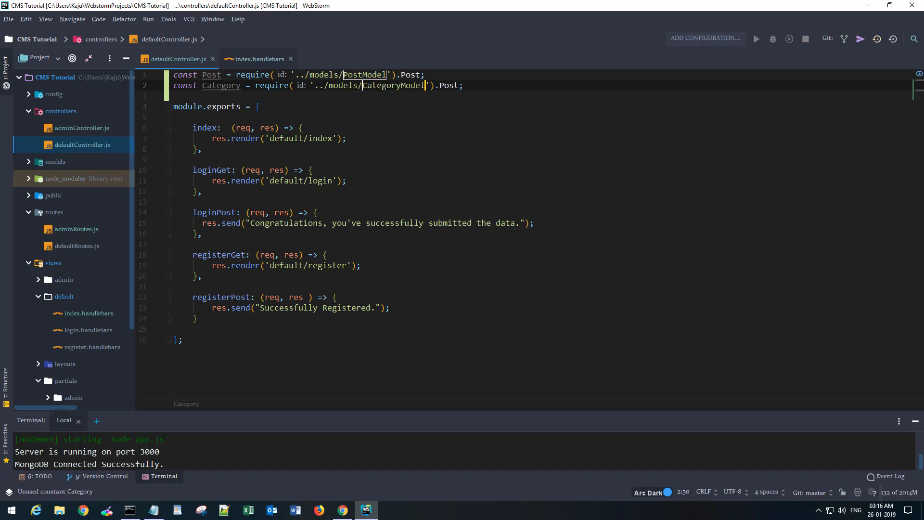
{"action": "type", "text": "Category"}
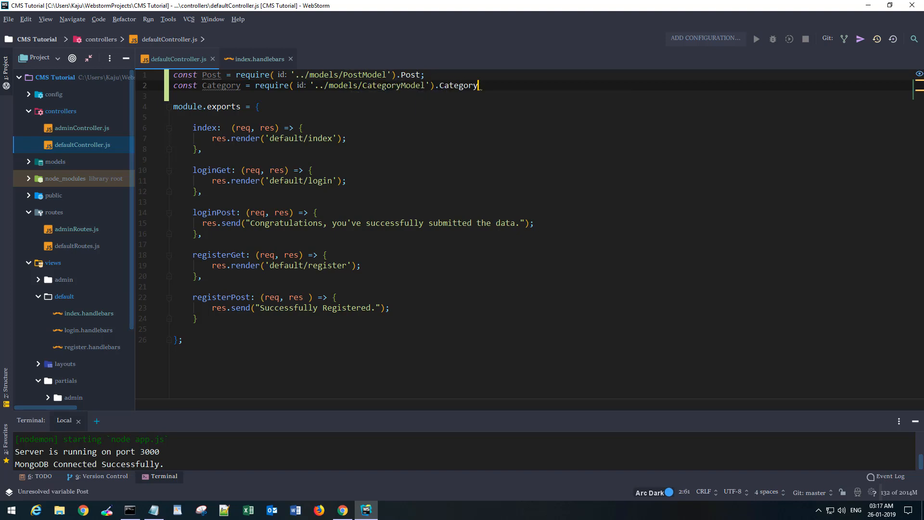
{"action": "type", "text": ";"}
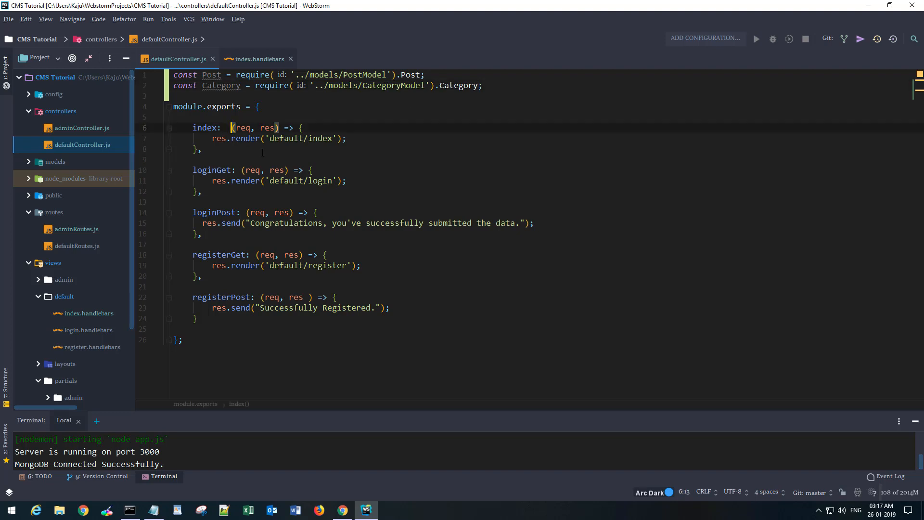
Step: Make the index handler async and add const posts = await Post.find();
{"action": "type", "text": "async"}
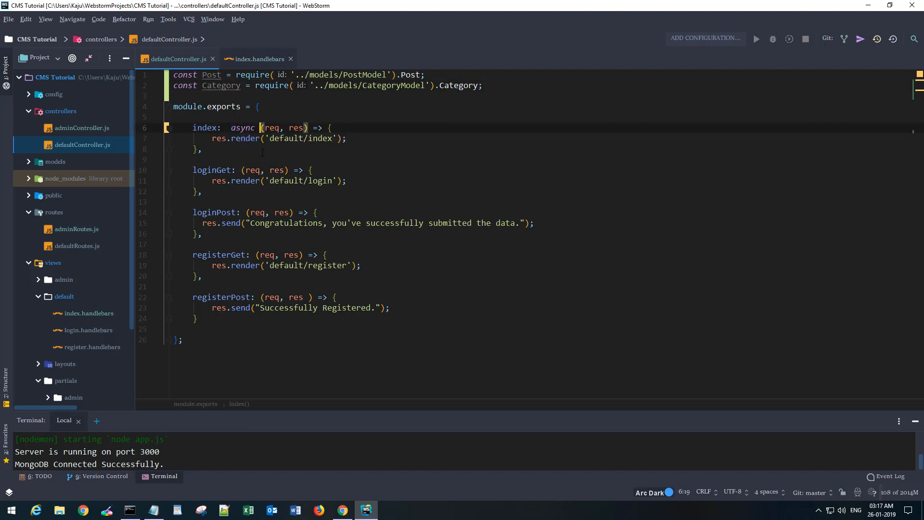
{"action": "key", "text": "enter"}
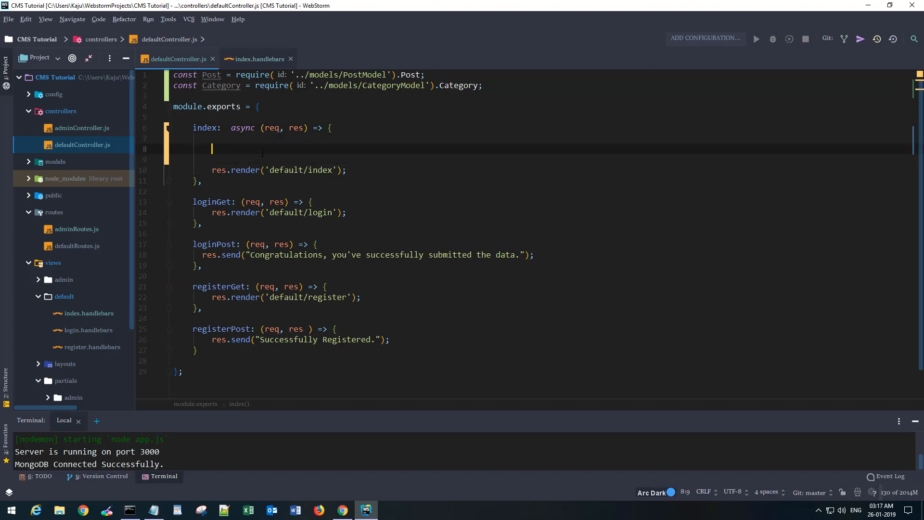
{"action": "type", "text": "const"}
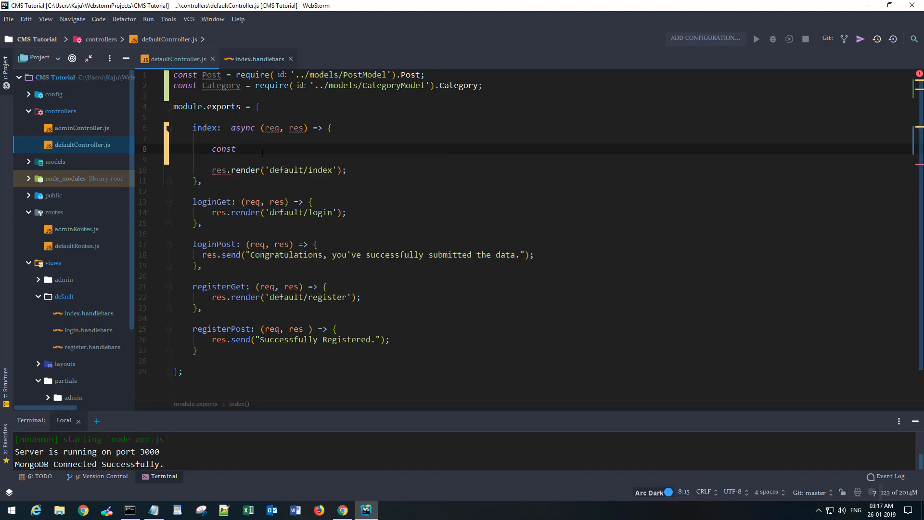
{"action": "type", "text": "posts"}
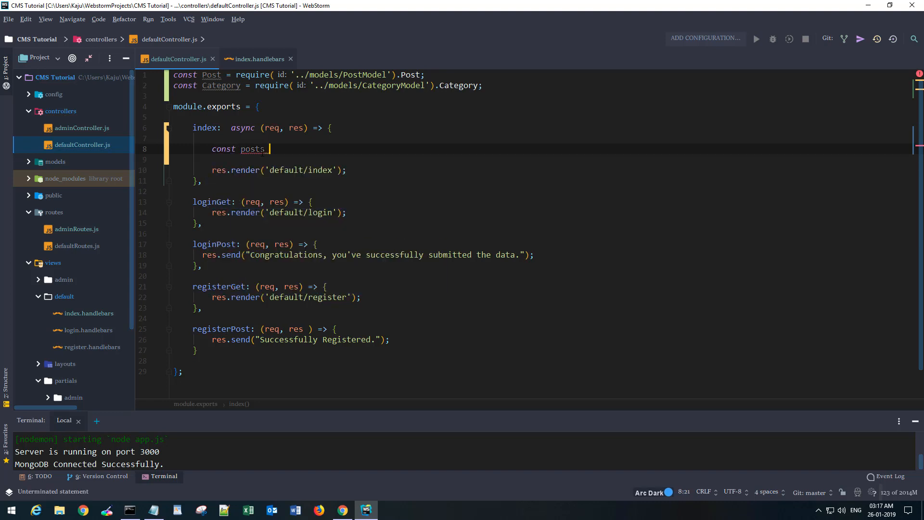
{"action": "type", "text": "= await"}
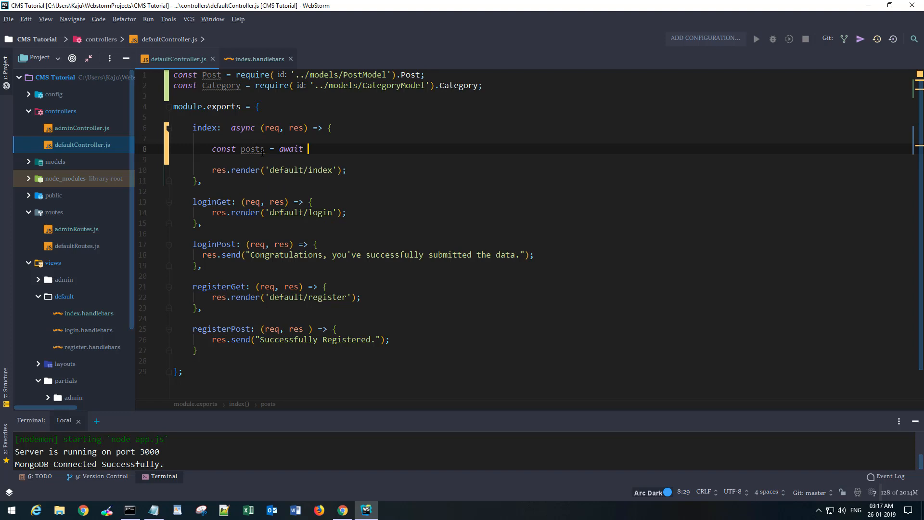
{"action": "type", "text": "Post.find()"}
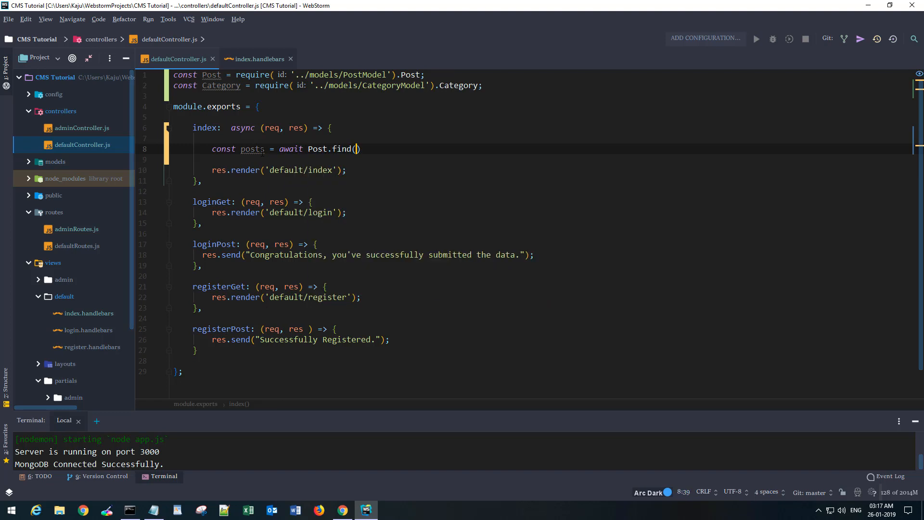
{"action": "type", "text": ";"}
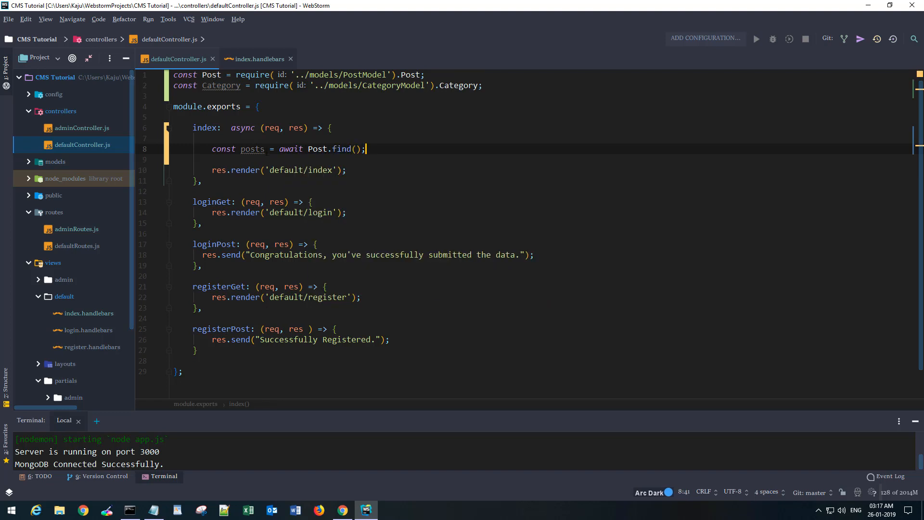
Step: Pass {posts: posts} to res.render('default/index') and reopen the index template
{"action": "left_click", "coordinate": [337, 169]}
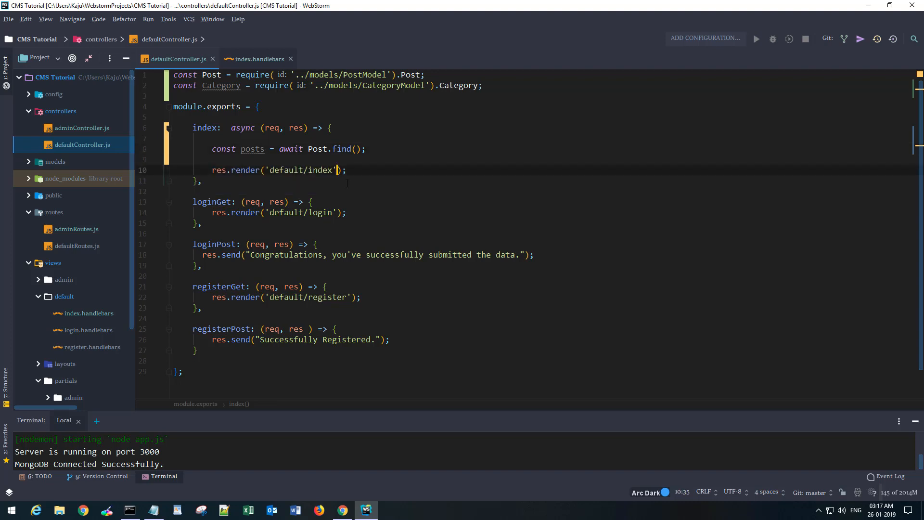
{"action": "type", "text": ", {posts: posts"}
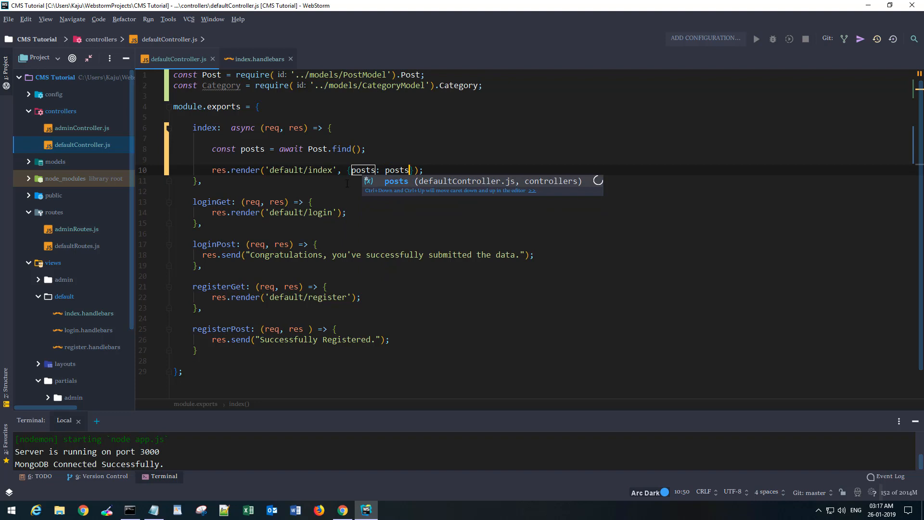
{"action": "key", "text": "Escape"}
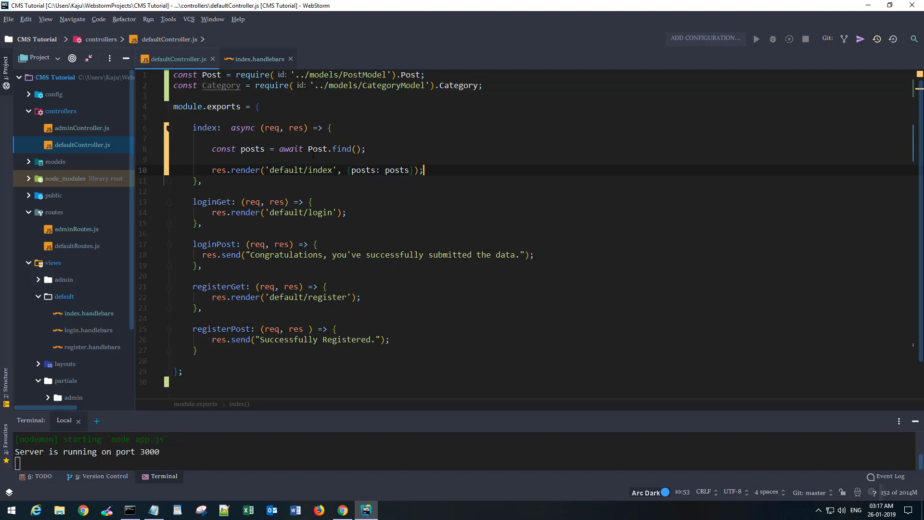
{"action": "left_click", "coordinate": [258, 59]}
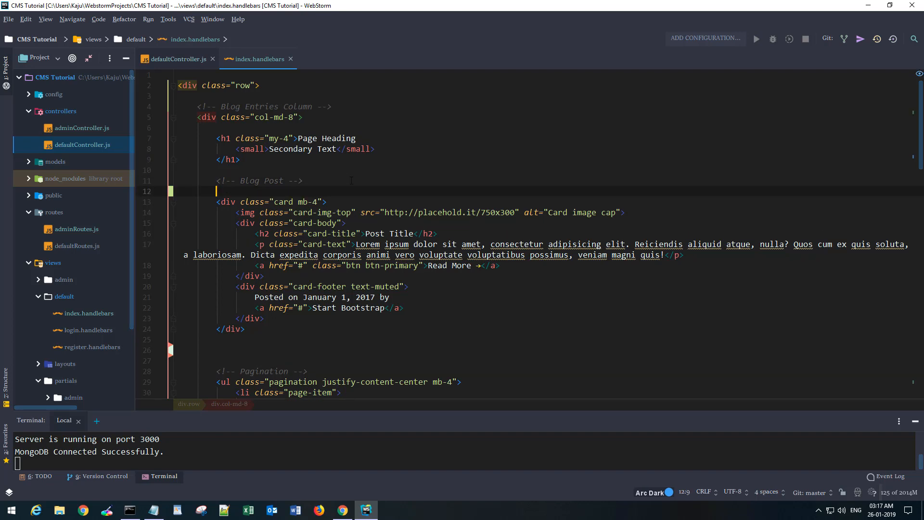
Step: Wrap the post card in {{#each posts}} and show {{title}} with a card-text paragraph
{"action": "type", "text": "{{#each"}
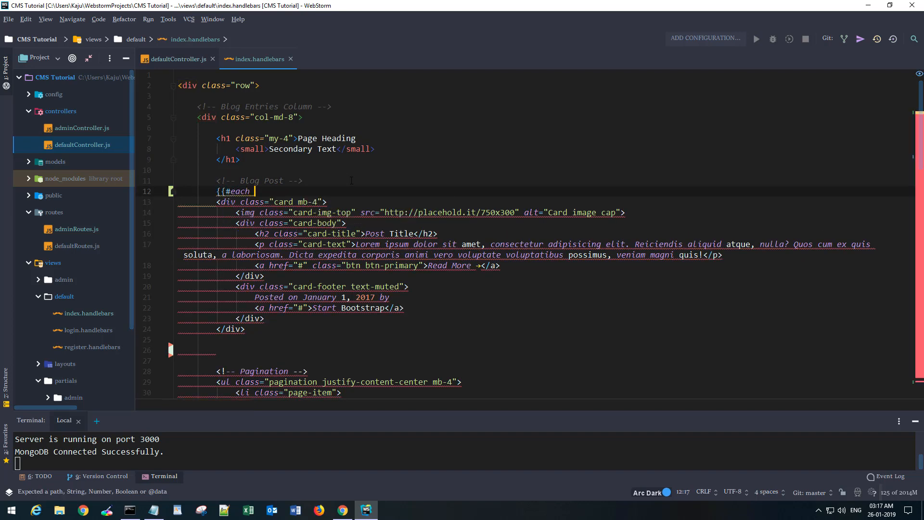
{"action": "type", "text": "posts"}
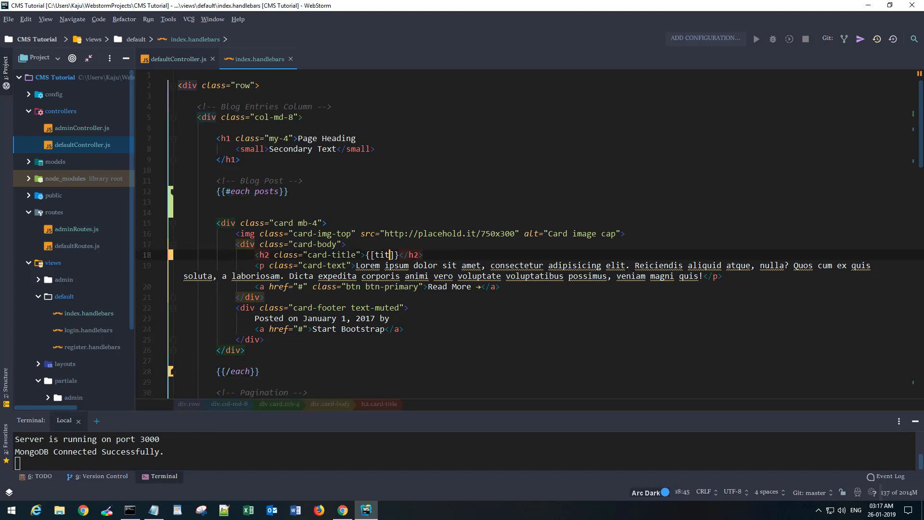
{"action": "type", "text": "le"}
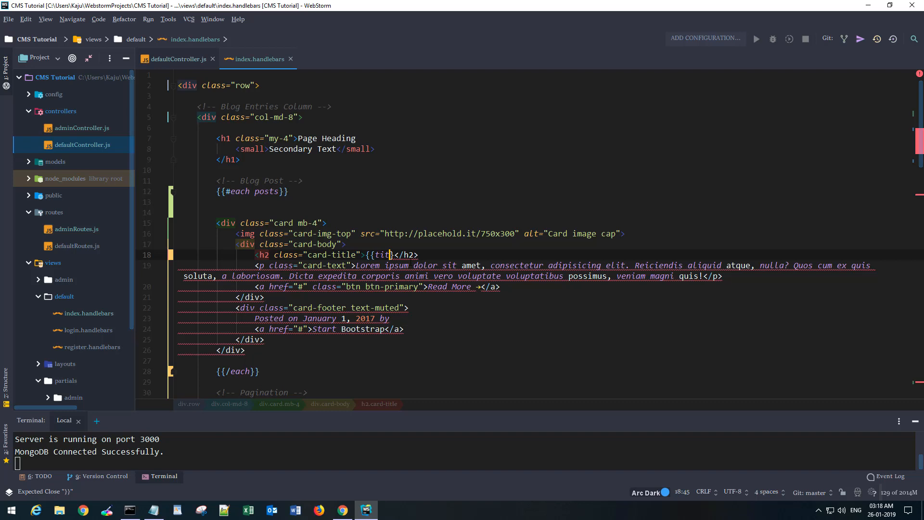
{"action": "type", "text": "le"}
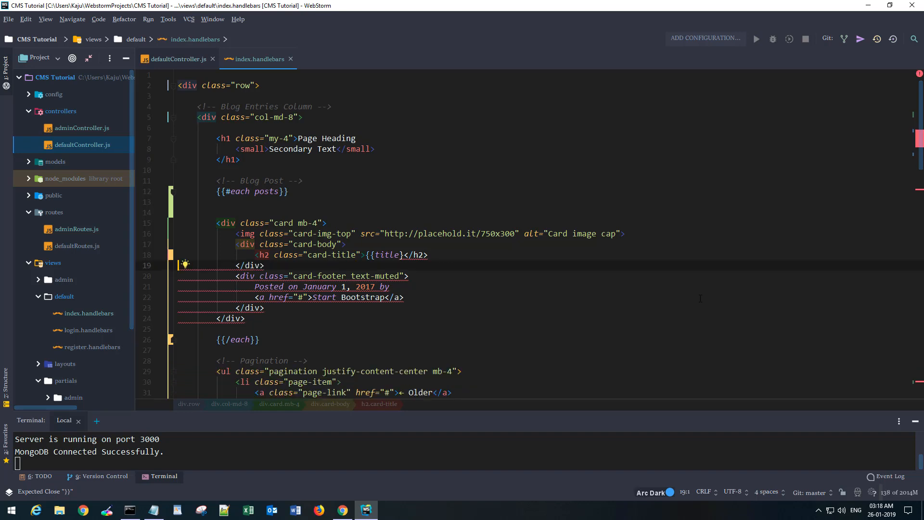
{"action": "type", "text": "<a href=\"#\" class=\"btn btn-primary\">Read More &rarr;</a>"}
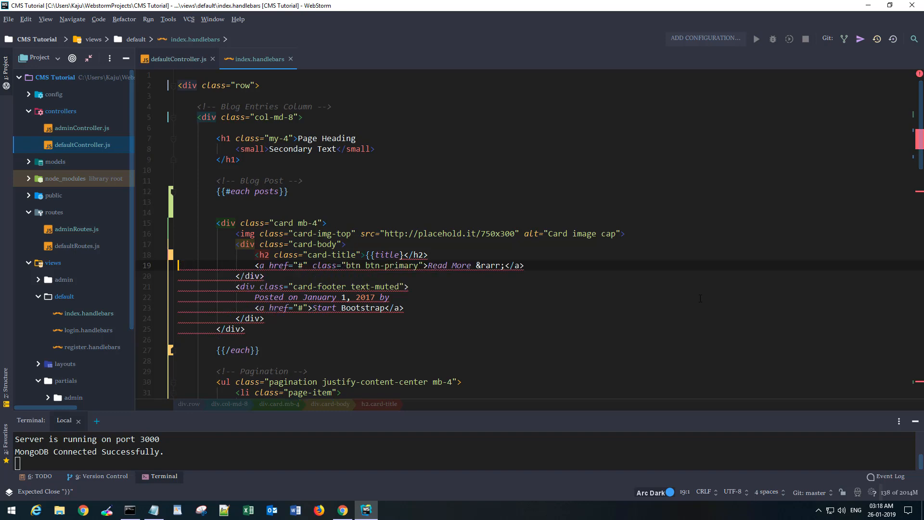
{"action": "type", "text": "<p class=\"card-text\"></p>"}
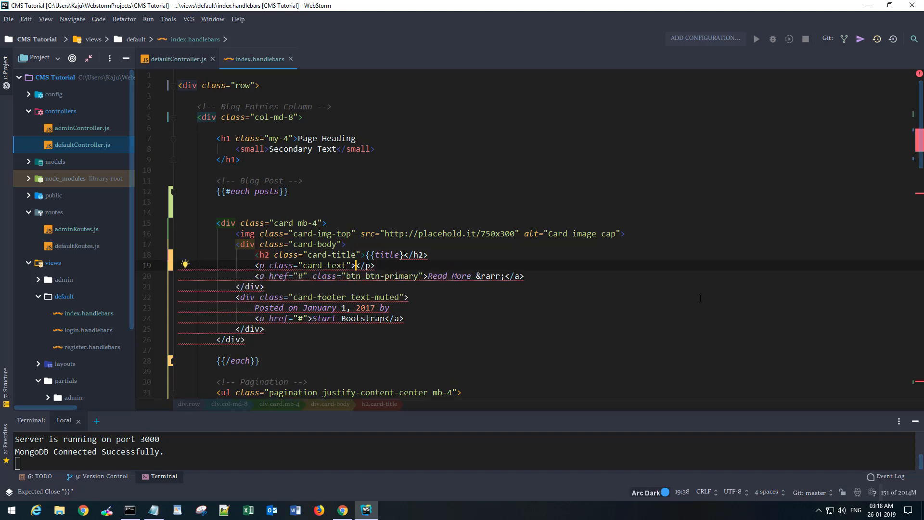
{"action": "type", "text": "{{}}"}
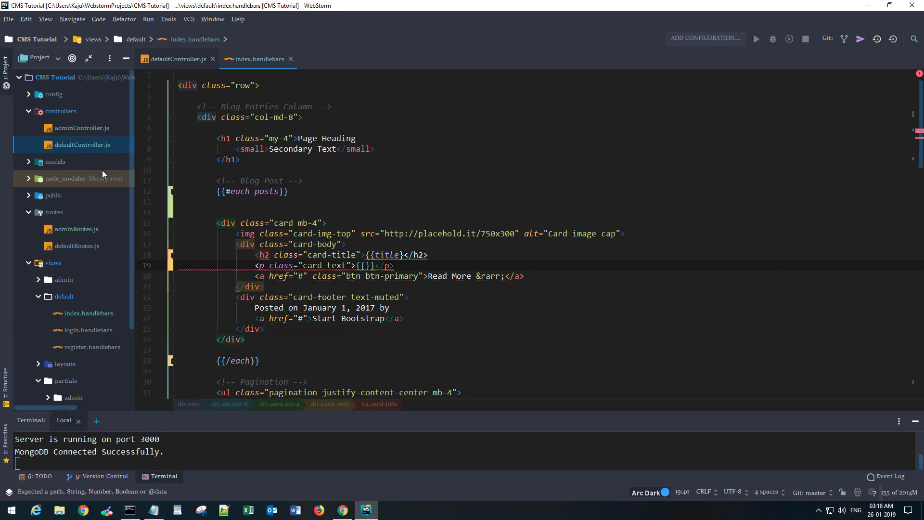
Step: Check PostModel.js field names and insert {{description}} into the card text
{"action": "left_click", "coordinate": [54, 162]}
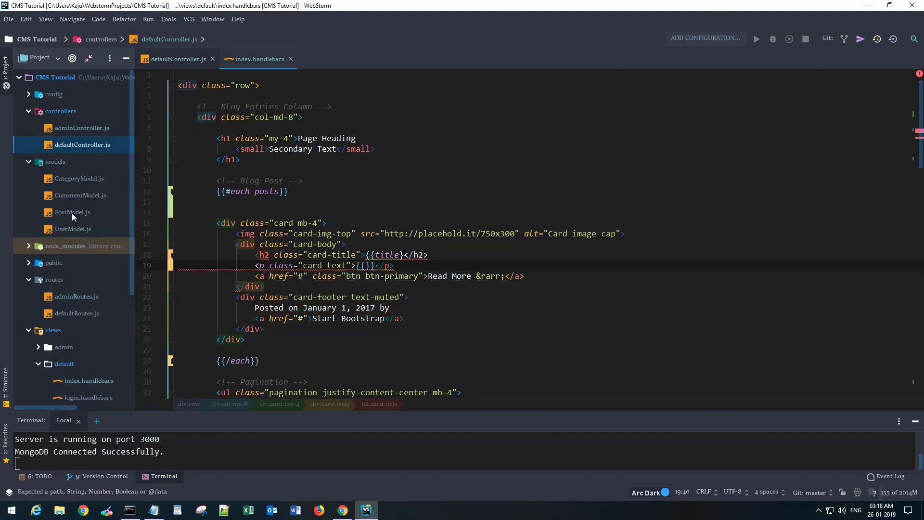
{"action": "double_click", "coordinate": [72, 212]}
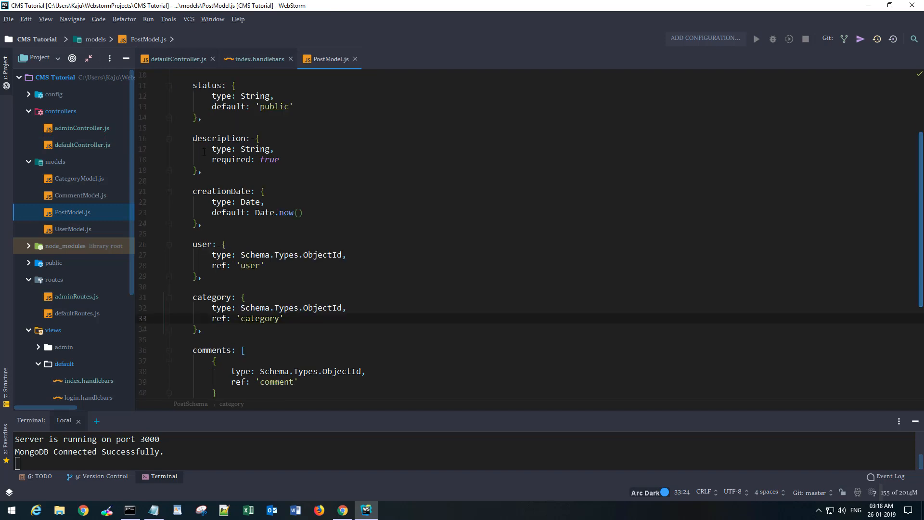
{"action": "left_click", "coordinate": [258, 59]}
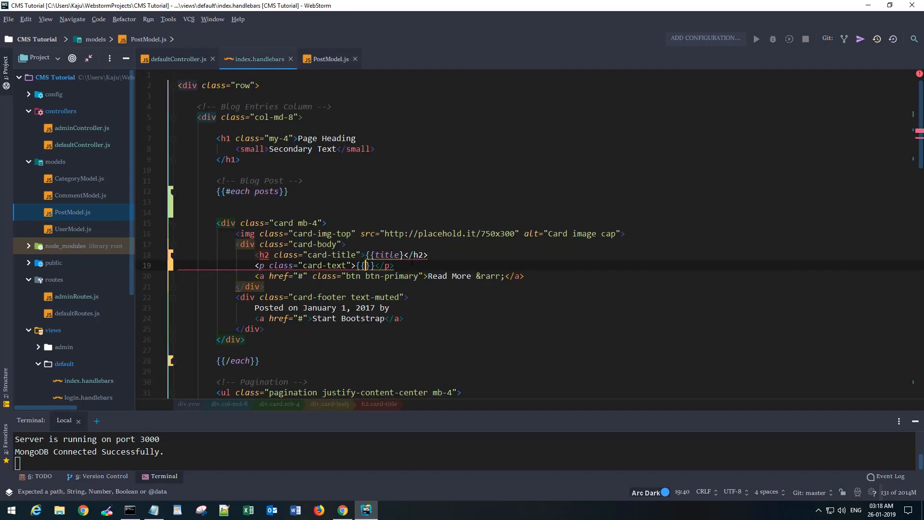
{"action": "type", "text": "description"}
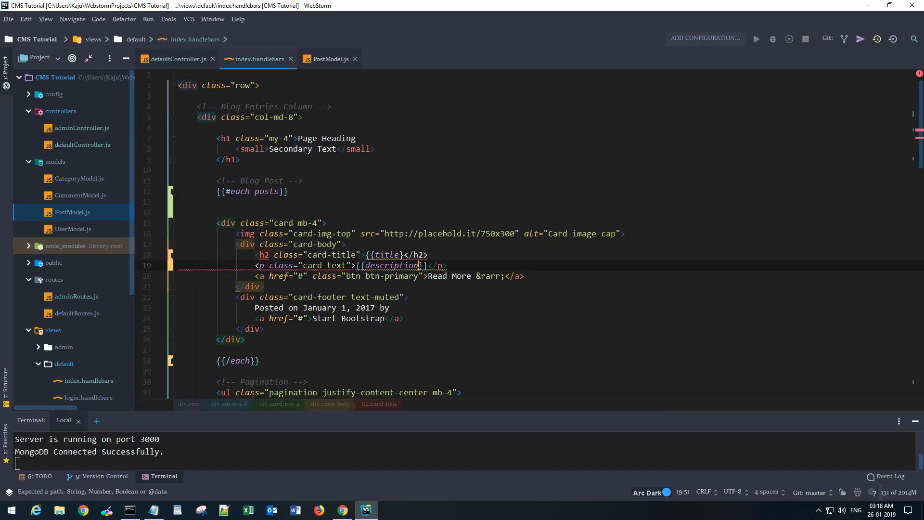
{"action": "type", "text": "}"}
{"action": "left_click", "coordinate": [544, 308]}
{"action": "type", "text": "{{creationDate}}"}
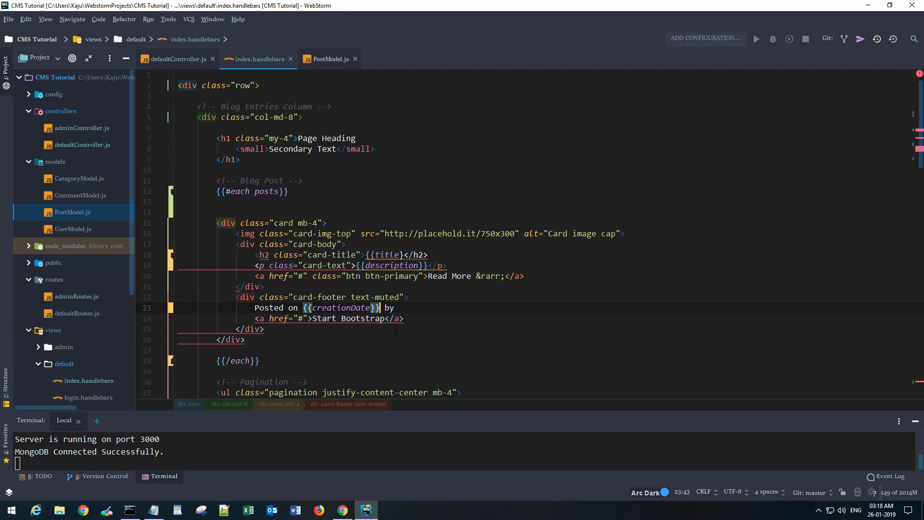
Step: Add {{creationDate}} and set the author link text to Admin
{"action": "left_click", "coordinate": [329, 59]}
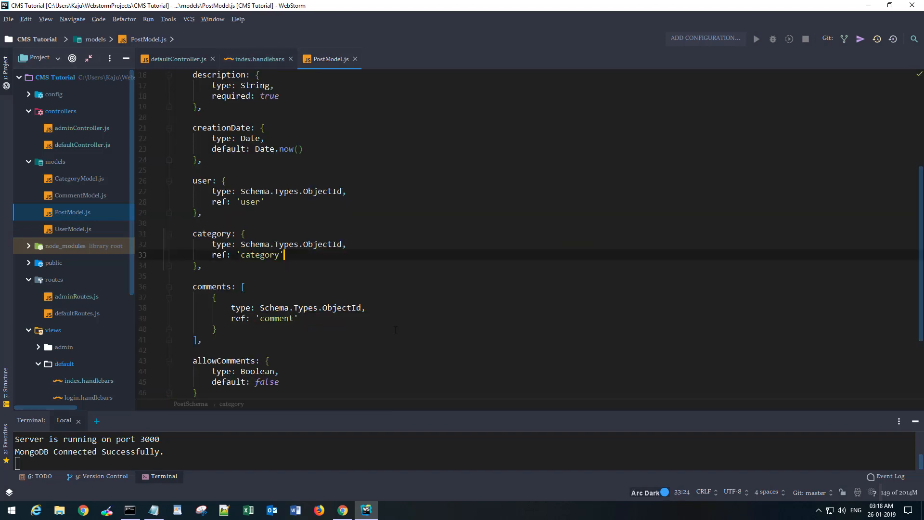
{"action": "left_click", "coordinate": [258, 59]}
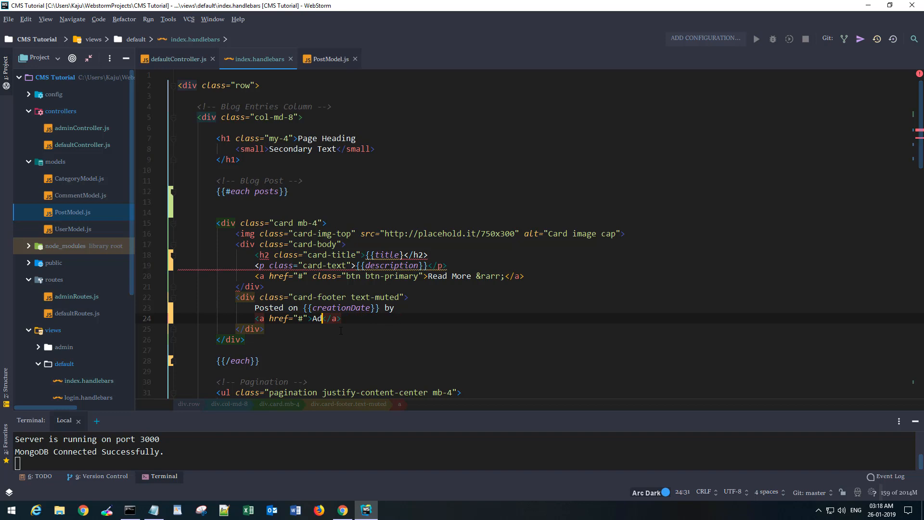
{"action": "type", "text": "min"}
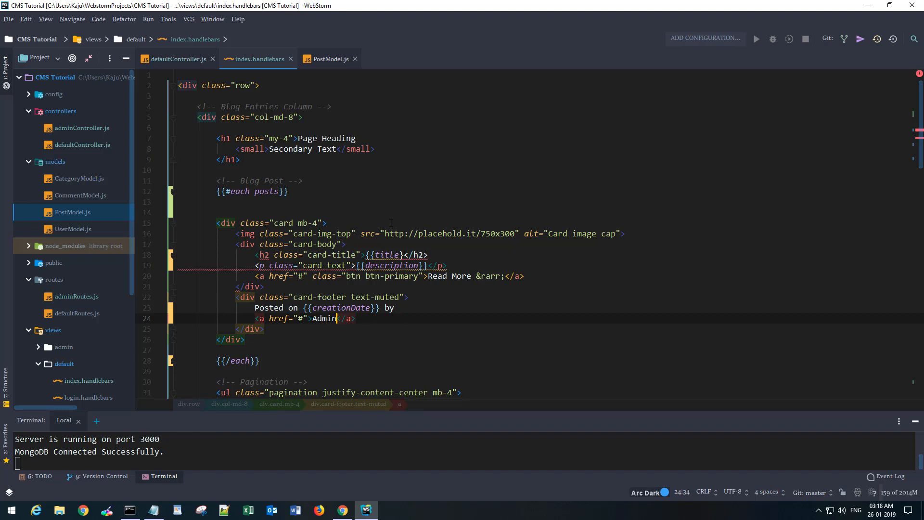
{"action": "left_click", "coordinate": [342, 510]}
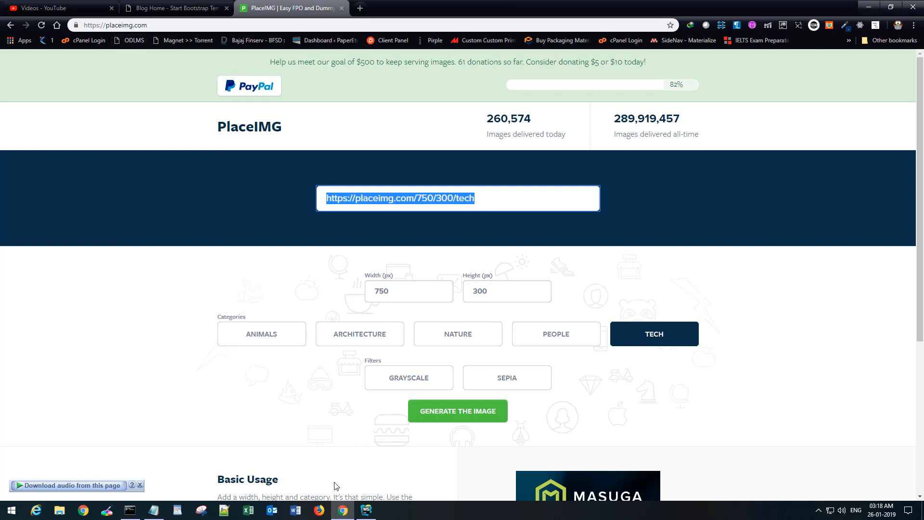
{"action": "left_click", "coordinate": [366, 510]}
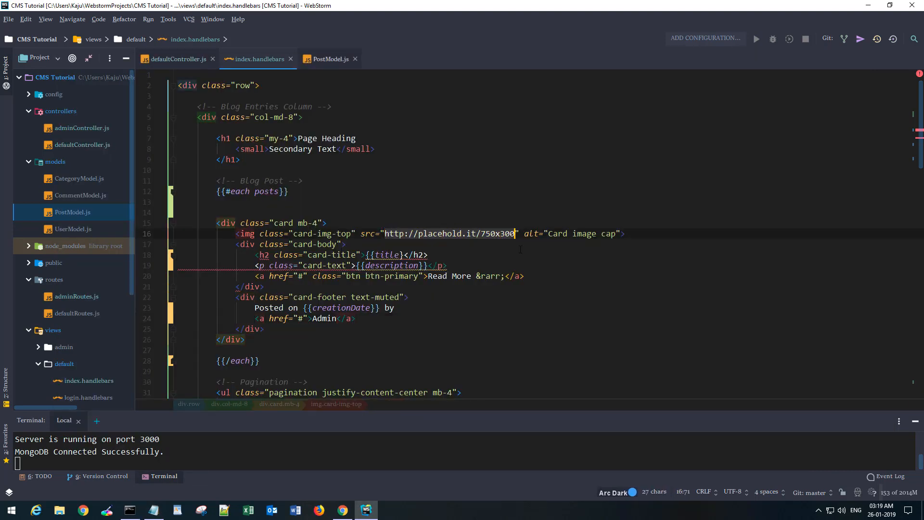
{"action": "type", "text": "https://placeimg.com/750/300/tech"}
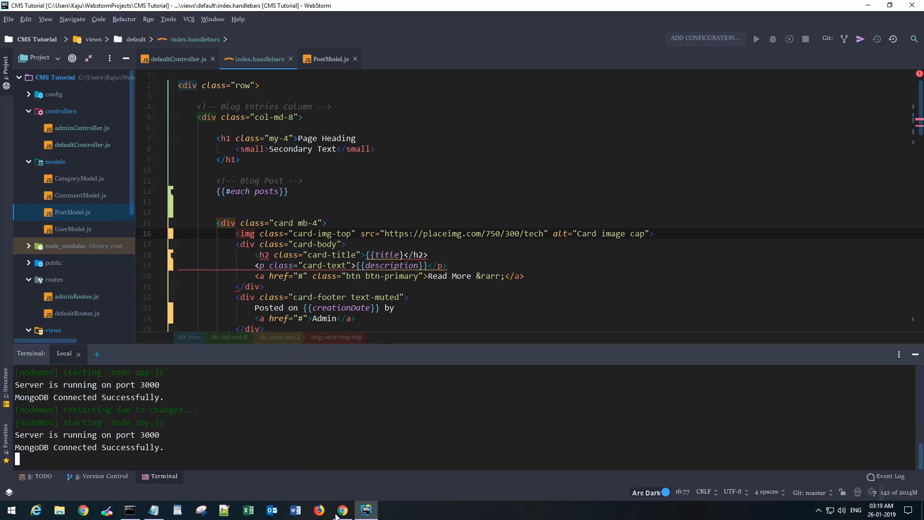
Step: Reload localhost:3000, read the handlebars parse error on line 18, and return to WebStorm
{"action": "left_click", "coordinate": [342, 510]}
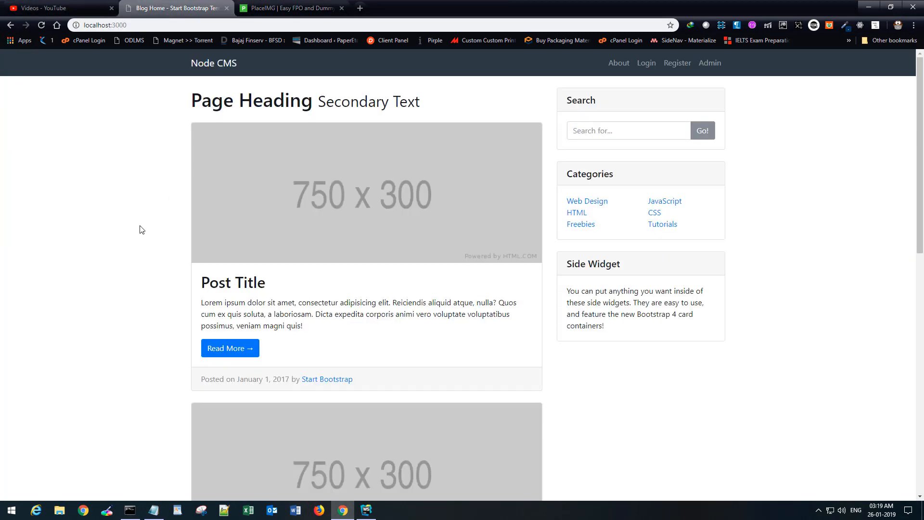
{"action": "key", "text": "F5"}
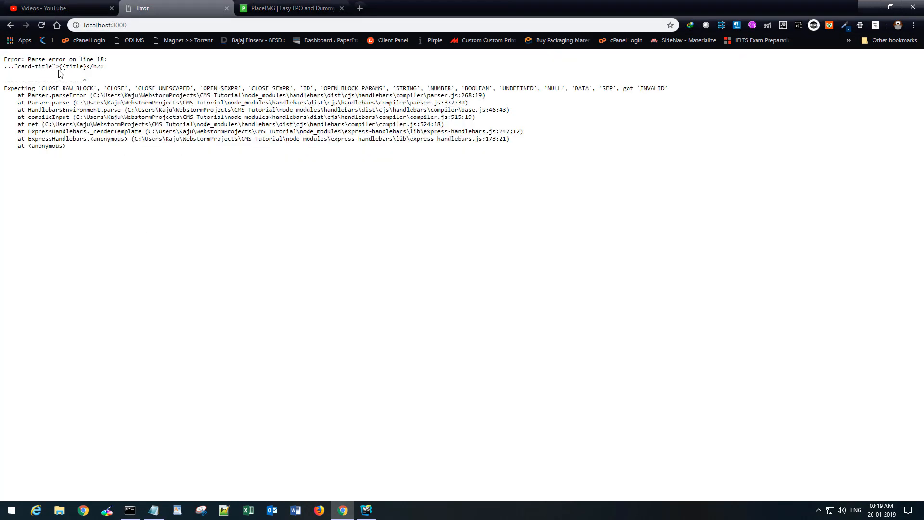
{"action": "double_click", "coordinate": [70, 66]}
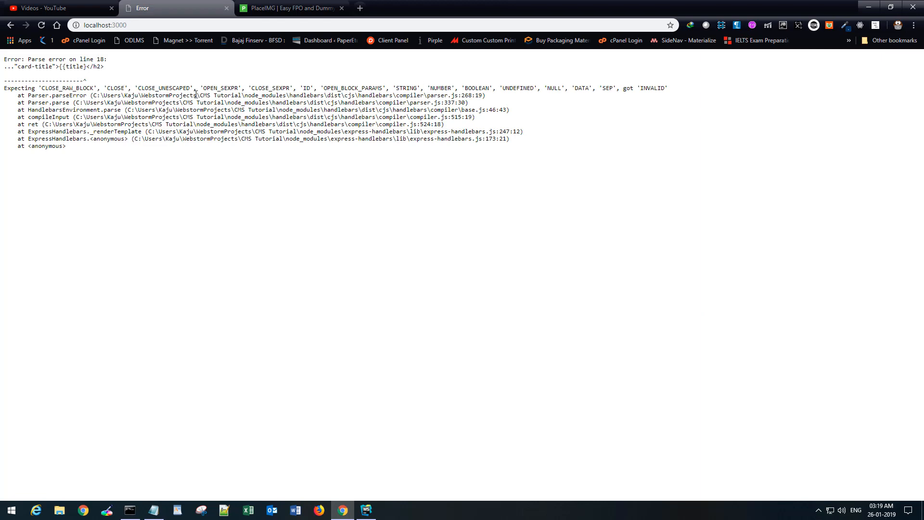
{"action": "left_click", "coordinate": [365, 510]}
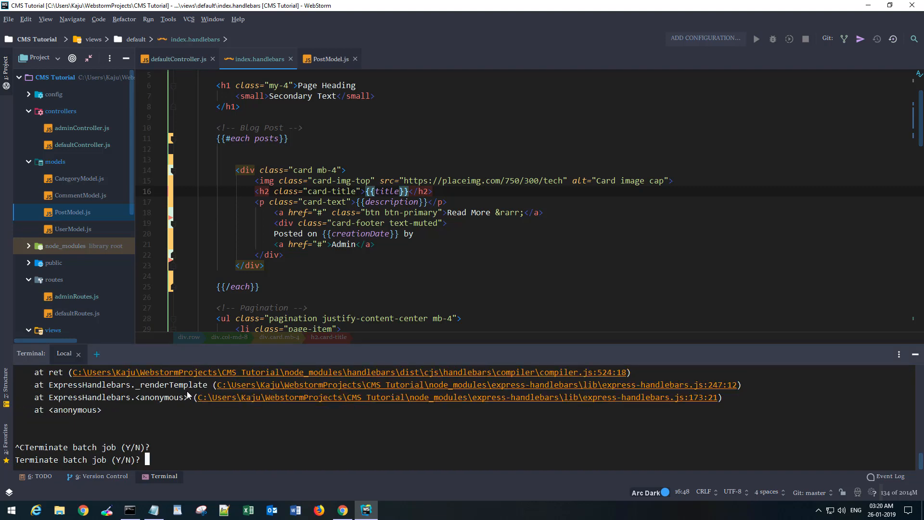
Step: Confirm terminating the crashed process with Y and restart the server with npm start
{"action": "type", "text": "Y"}
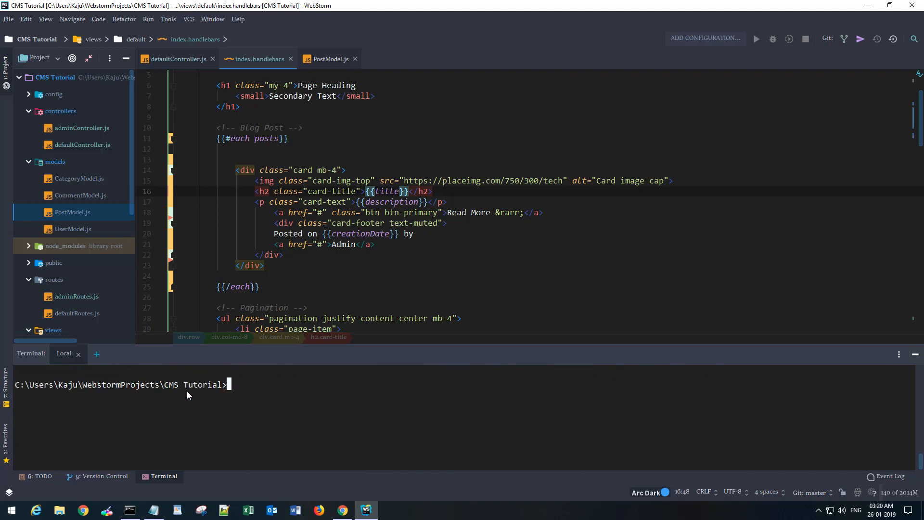
{"action": "type", "text": "prompt cl"}
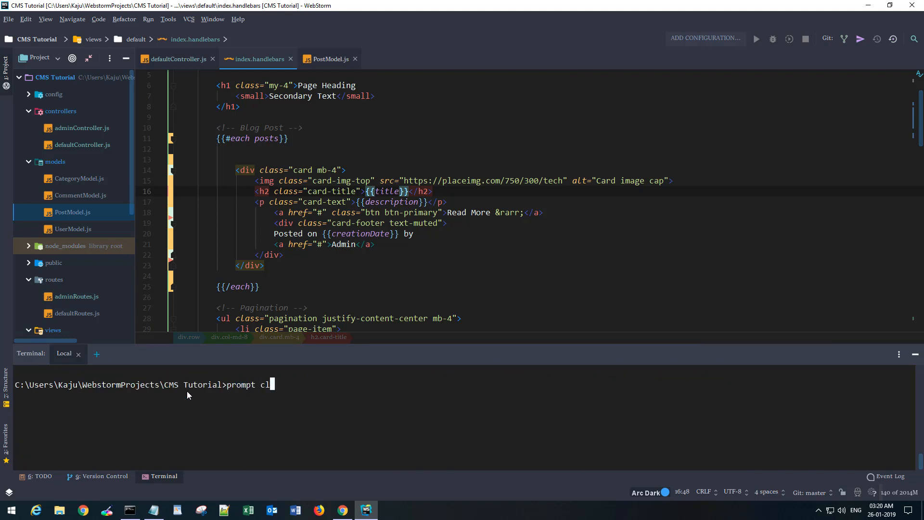
{"action": "type", "text": "i:"}
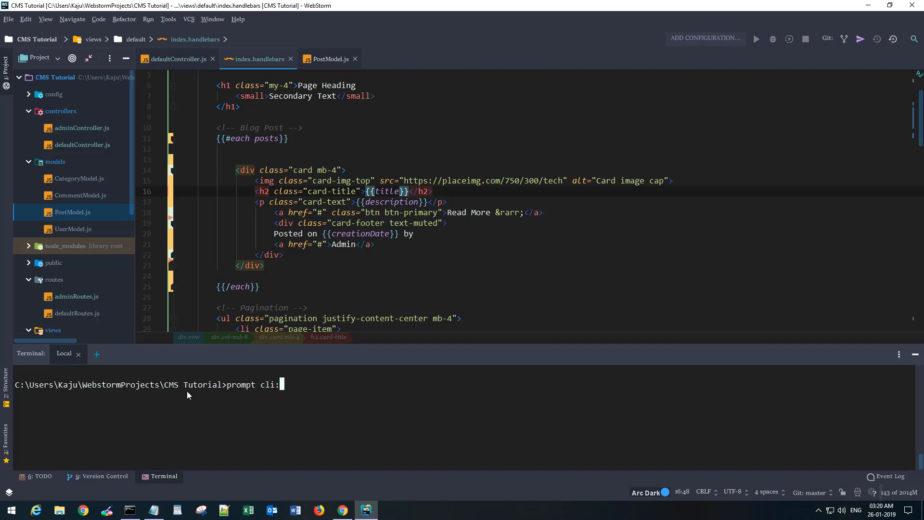
{"action": "type", "text": "npm"}
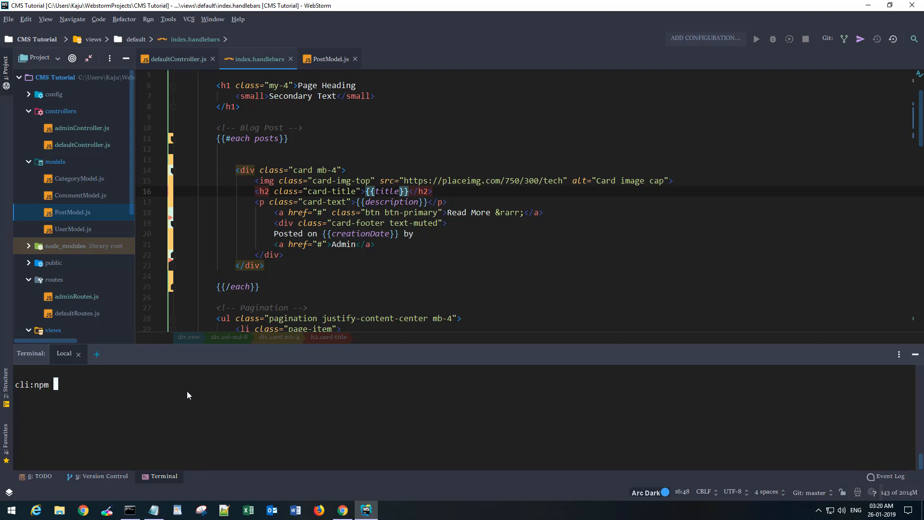
{"action": "type", "text": "start"}
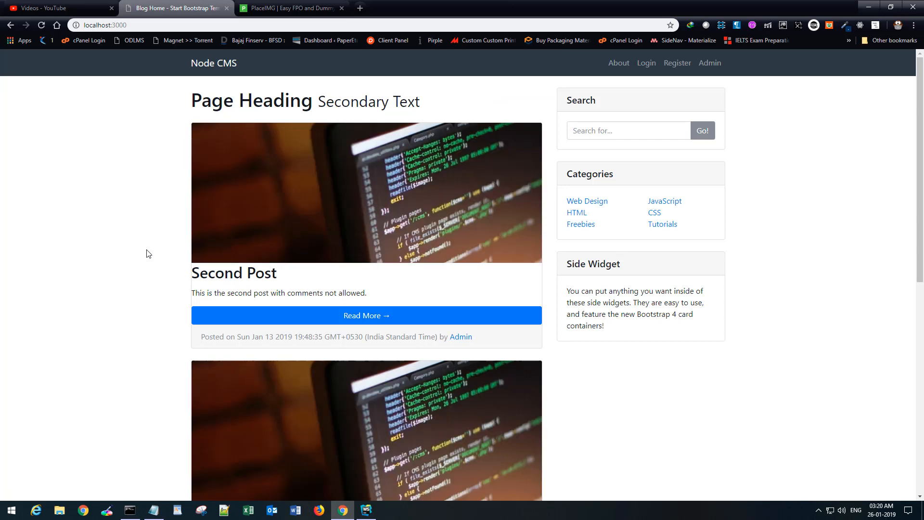
Step: Scroll the rendered posts, highlight the Fourth post's date, then return to WebStorm
{"action": "scroll", "scroll_direction": "down", "scroll_amount": 3}
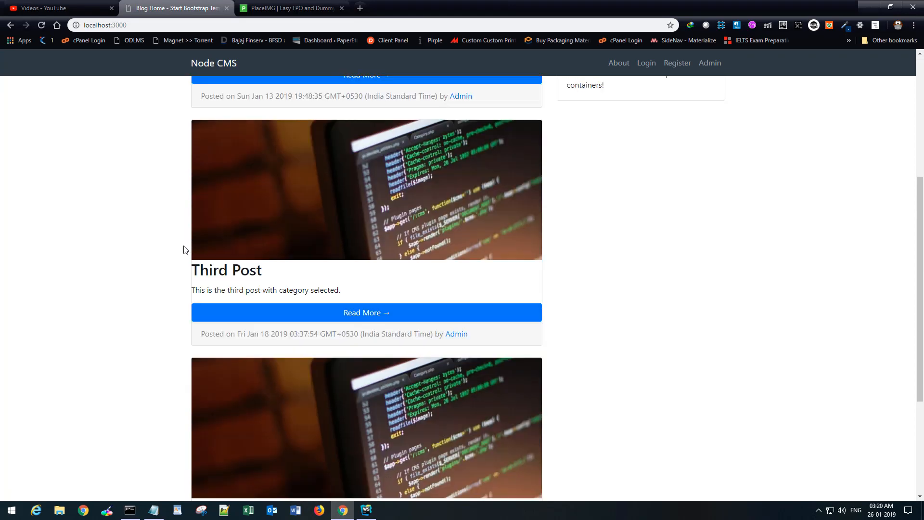
{"action": "scroll", "scroll_direction": "down", "scroll_amount": 3}
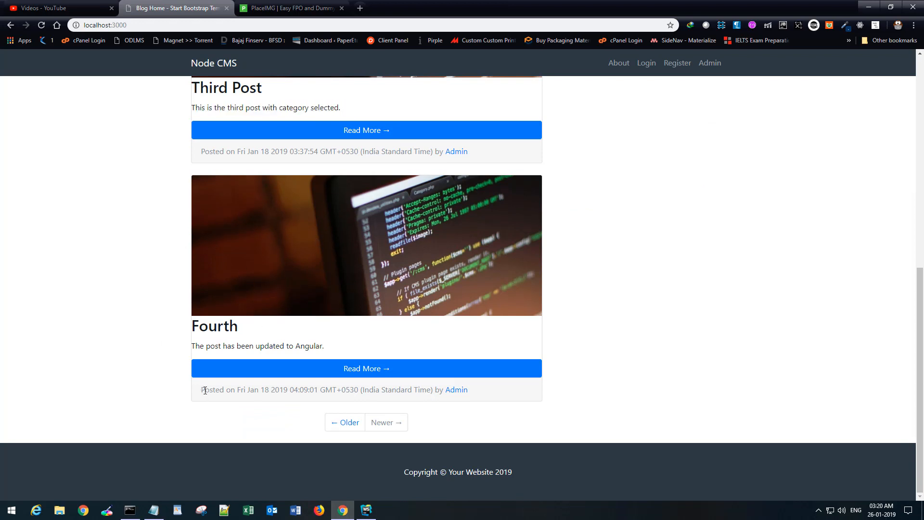
{"action": "left_click_drag", "start_coordinate": [249, 390], "coordinate": [431, 390]}
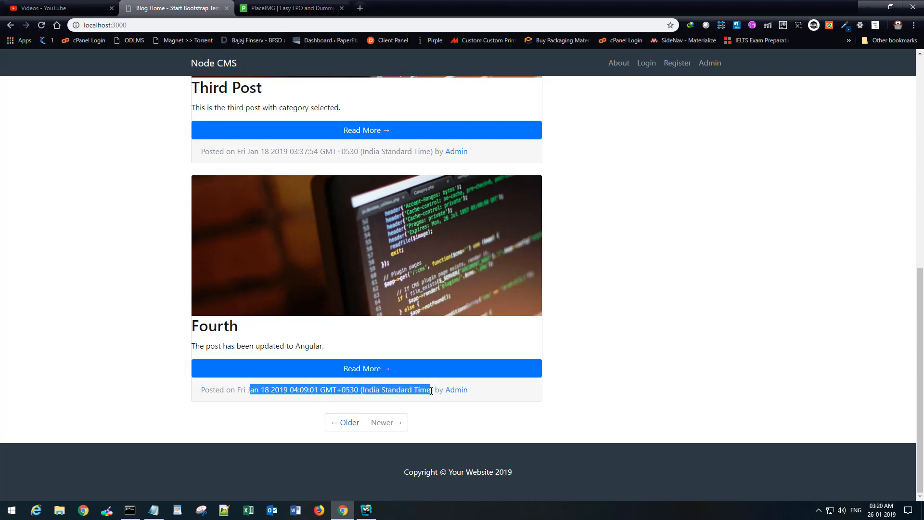
{"action": "mouse_move", "coordinate": [143, 379]}
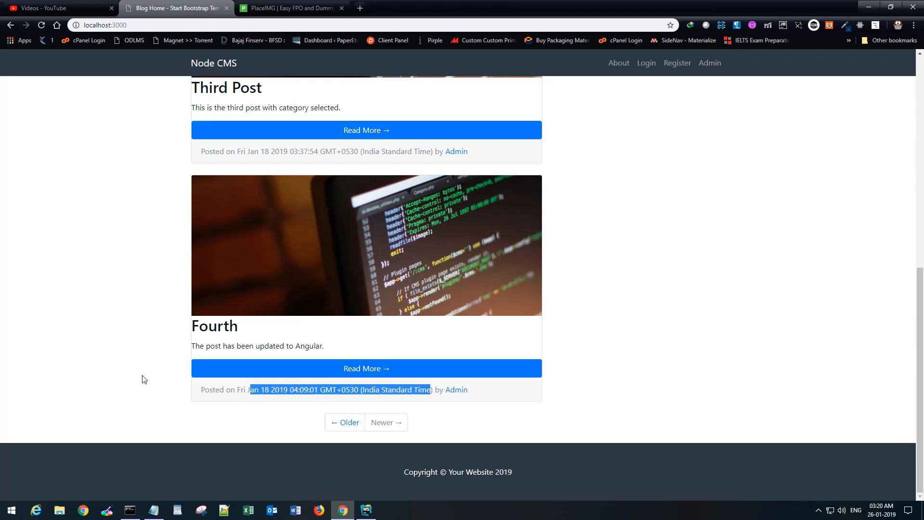
{"action": "scroll", "scroll_direction": "up", "scroll_amount": 3}
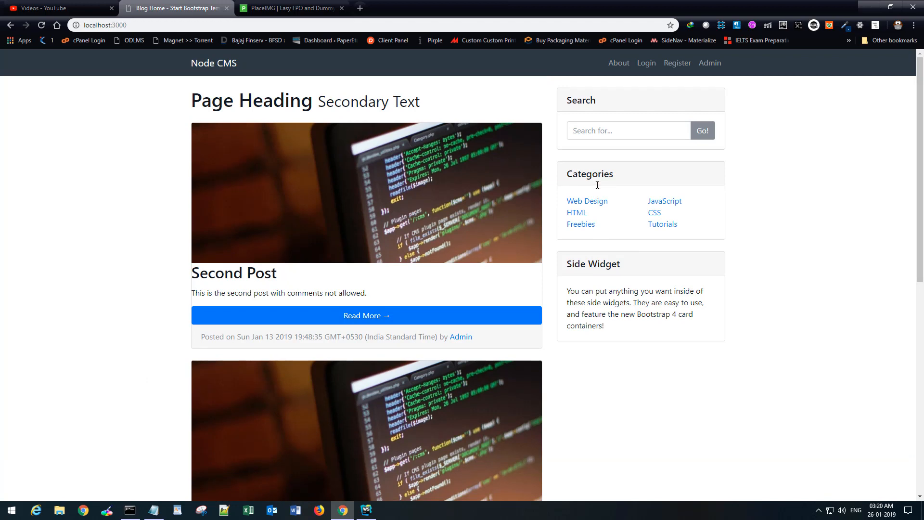
{"action": "left_click", "coordinate": [366, 511]}
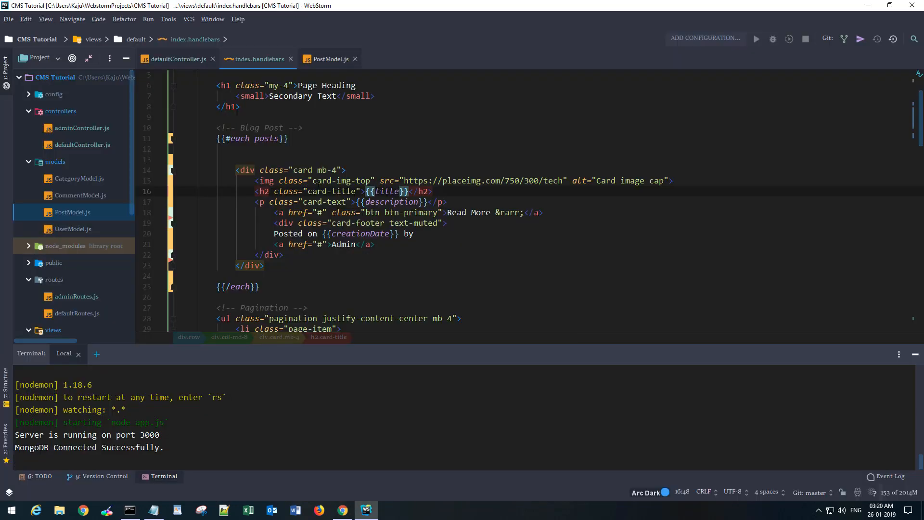
Step: In defaultController.js add const categories = await Category.find(); for the index handler
{"action": "left_click", "coordinate": [174, 58]}
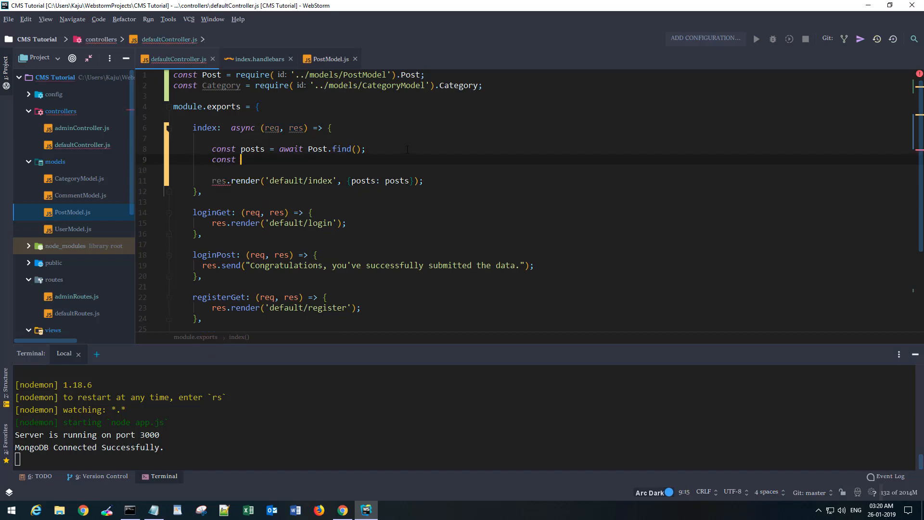
{"action": "type", "text": "categories"}
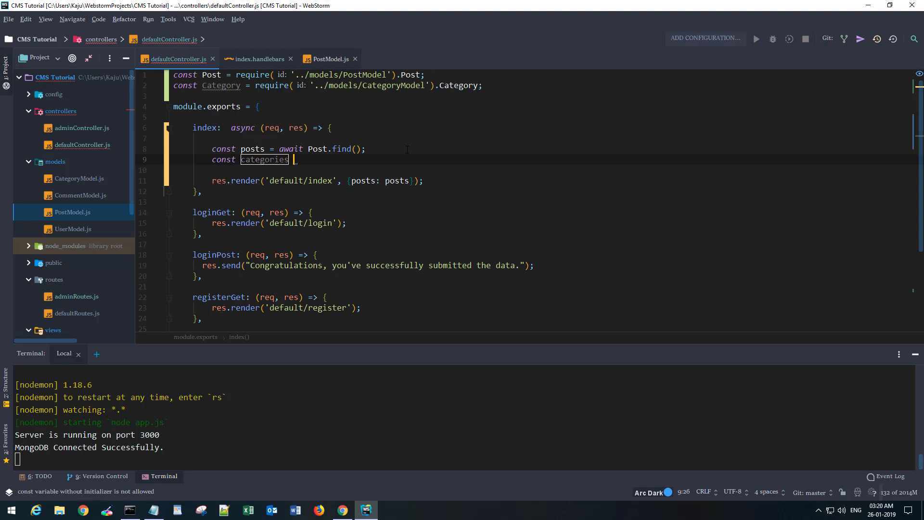
{"action": "type", "text": "= awa"}
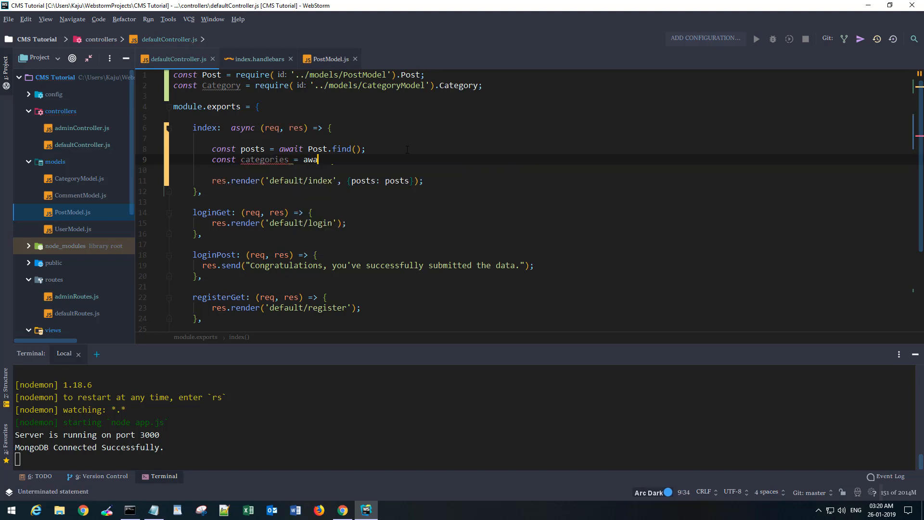
{"action": "type", "text": "Category.find"}
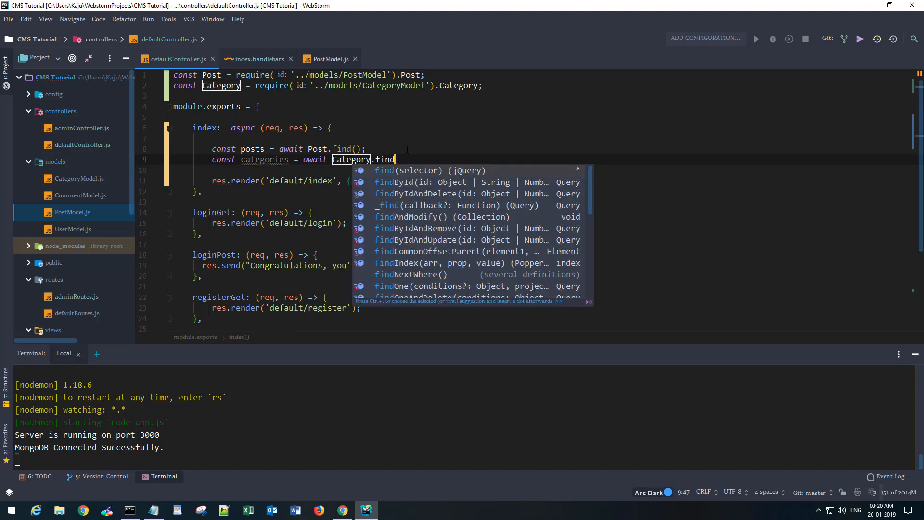
{"action": "type", "text": "();"}
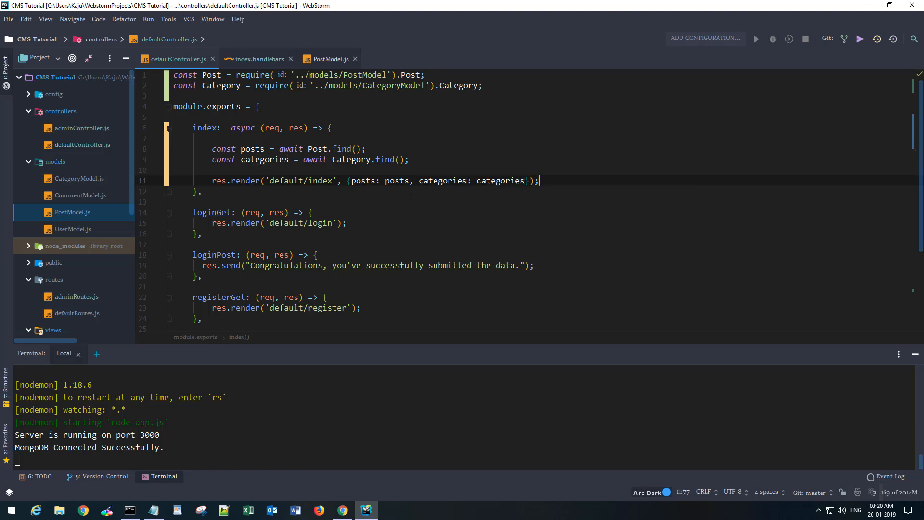
{"action": "left_click", "coordinate": [258, 59]}
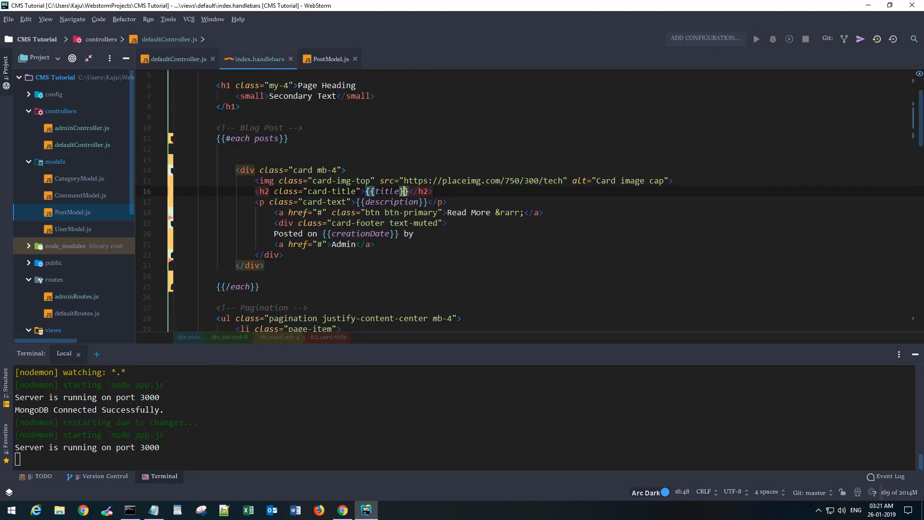
Step: Wrap a sidebar list item in a {{#each categories}} loop in index.handlebars
{"action": "scroll", "scroll_direction": "down", "scroll_amount": 3}
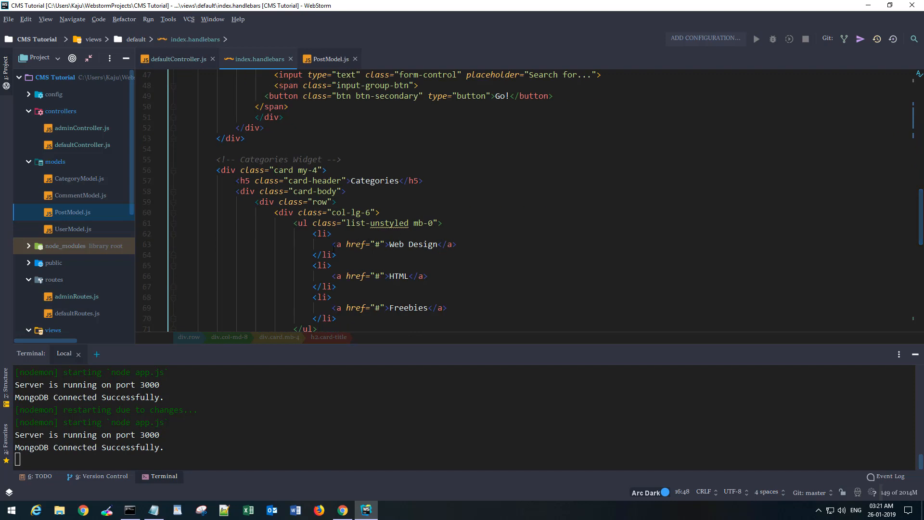
{"action": "scroll", "scroll_direction": "down", "scroll_amount": 3}
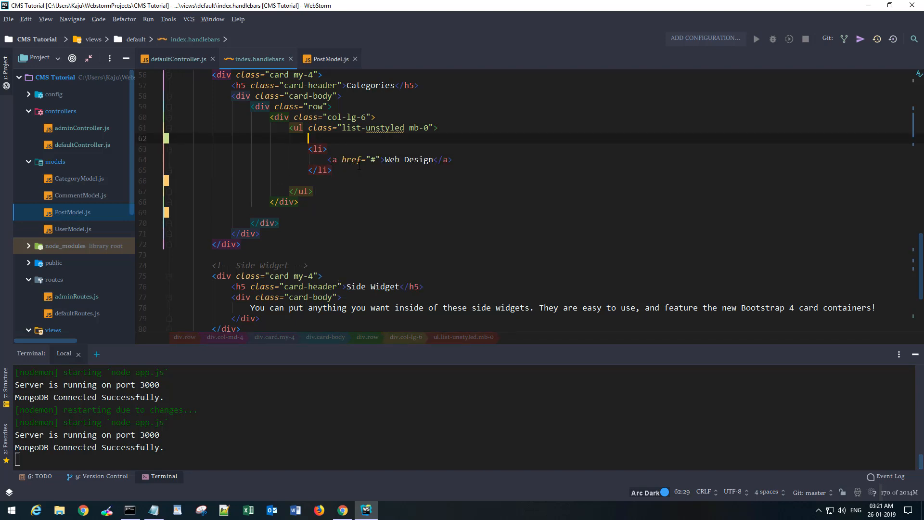
{"action": "type", "text": "{{"}
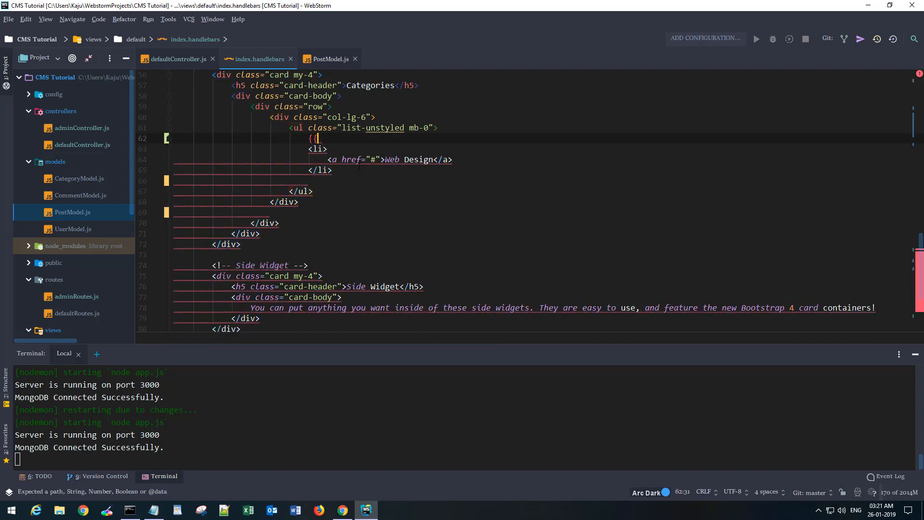
{"action": "type", "text": "#each categories"}
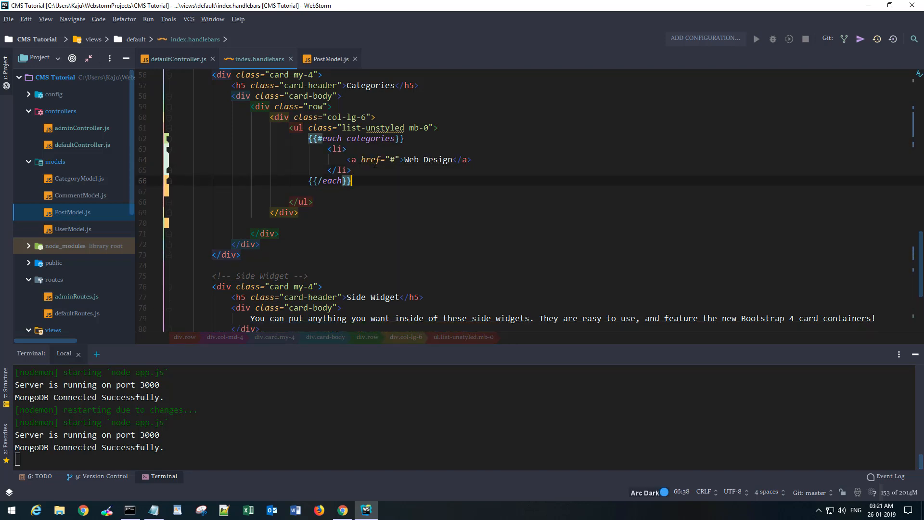
Step: Replace the hardcoded Web Design link text with {{title}} and review the controller
{"action": "double_click", "coordinate": [427, 159]}
{"action": "type", "text": "{{title}}"}
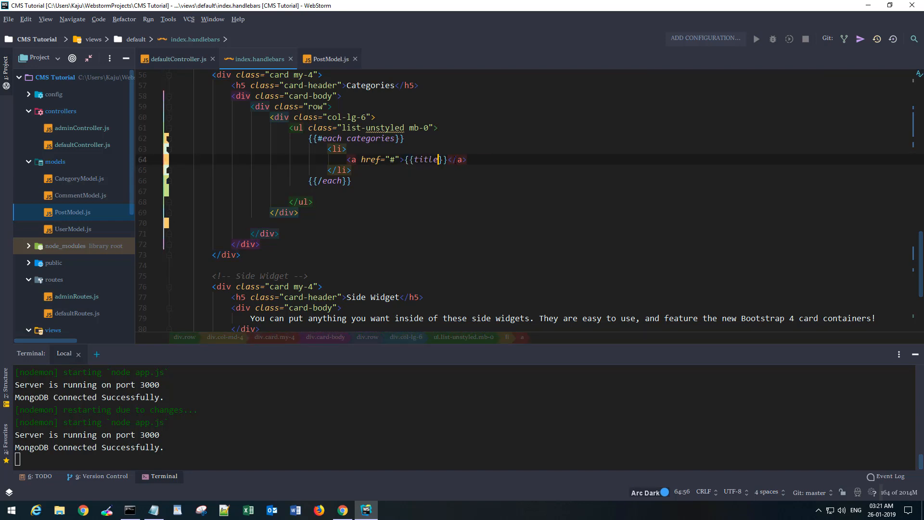
{"action": "left_click", "coordinate": [78, 178]}
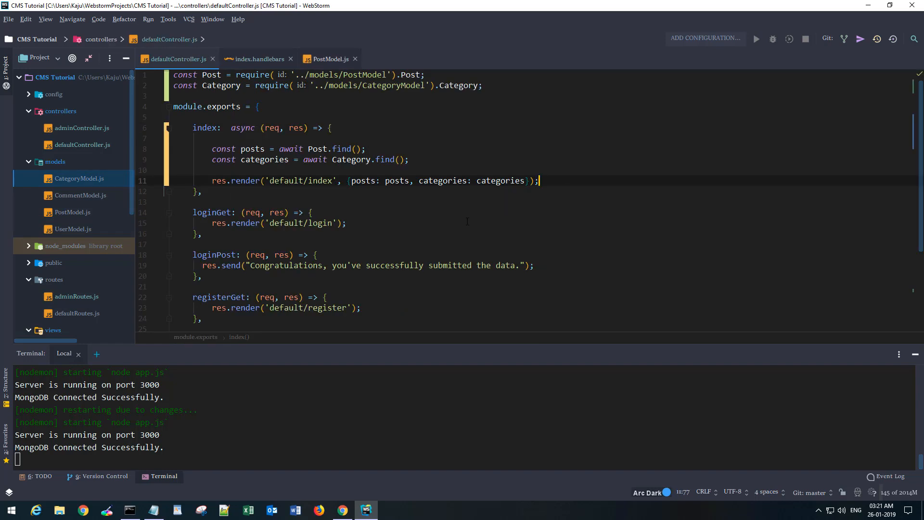
{"action": "left_click", "coordinate": [258, 59]}
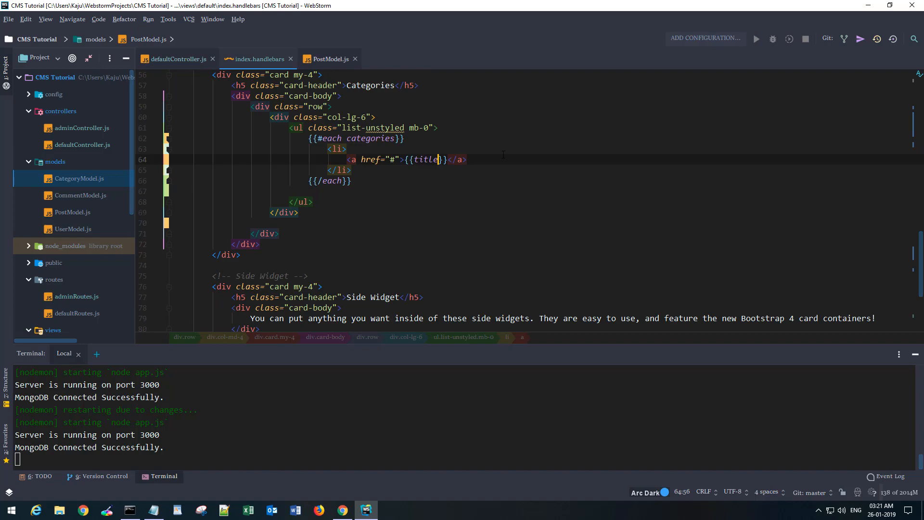
{"action": "left_click", "coordinate": [342, 510]}
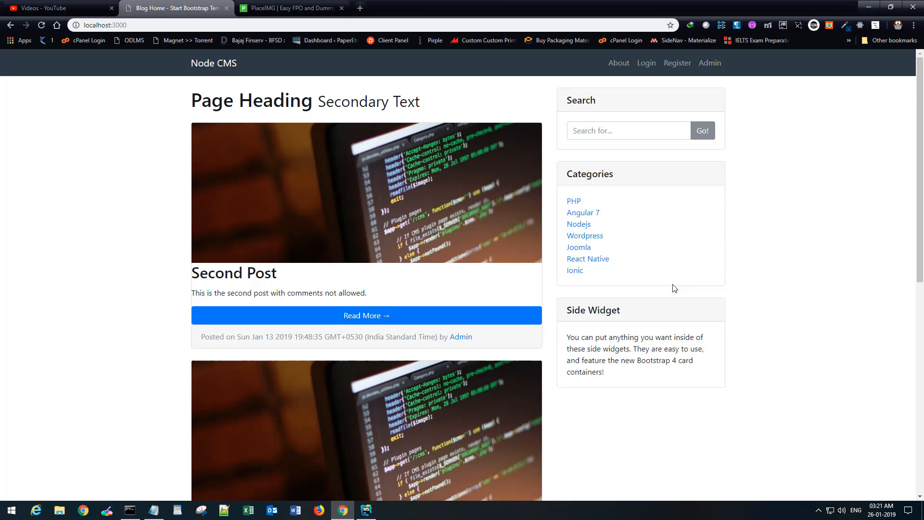
{"action": "mouse_move", "coordinate": [579, 265]}
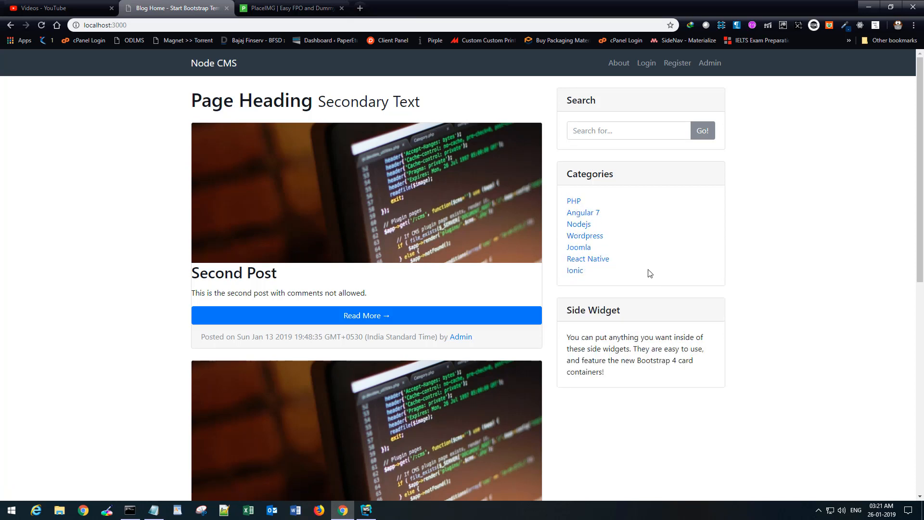
Step: After checking the sidebar categories in Chrome, return to the template in WebStorm
{"action": "left_click", "coordinate": [366, 511]}
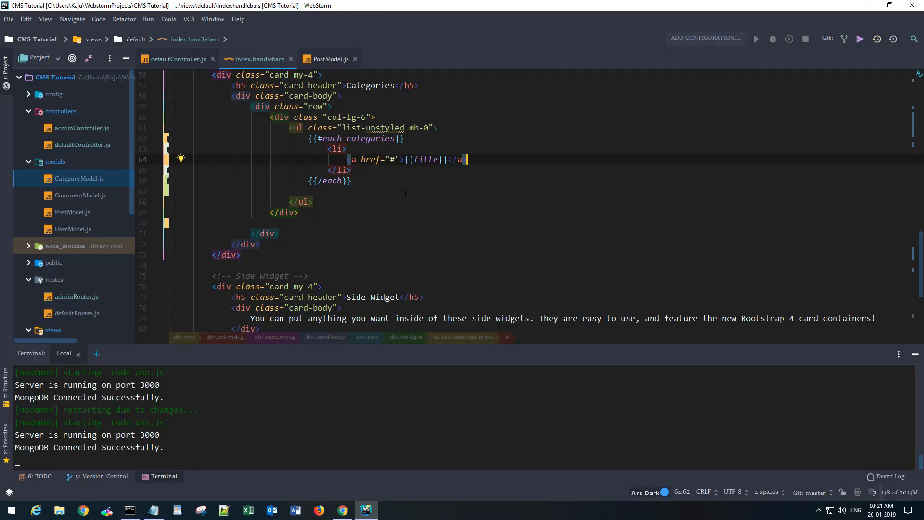